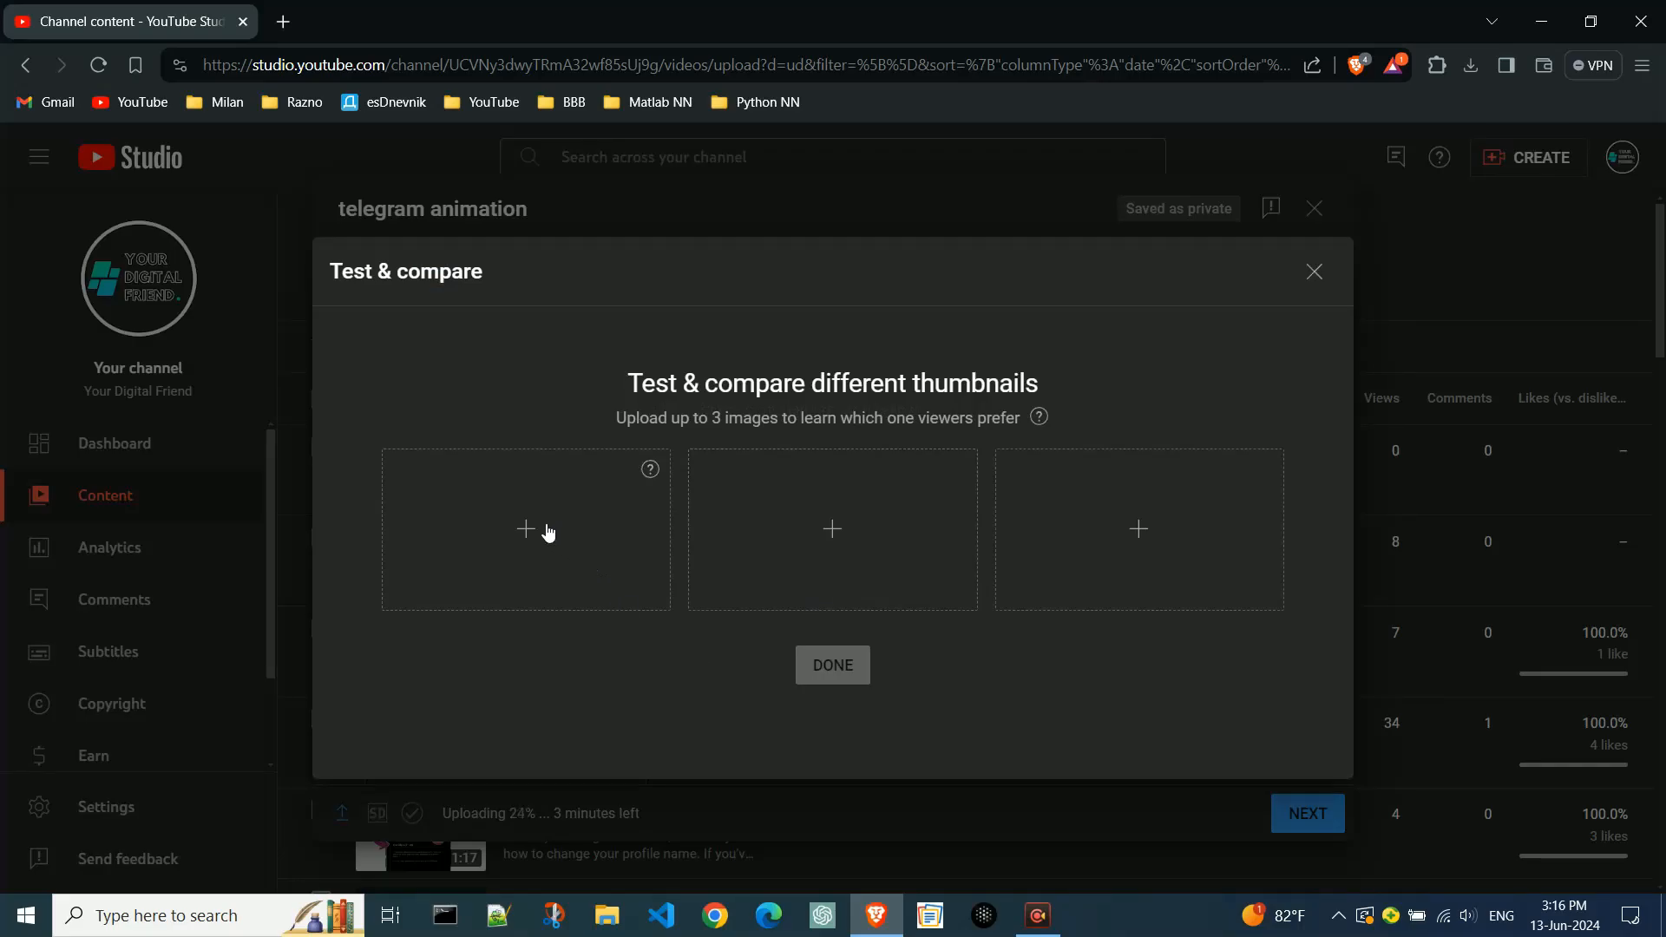
Step: Load thumbnail 1, thumbnail 2 and thumbnail 3 into the three test slots and confirm
left_click(525, 529)
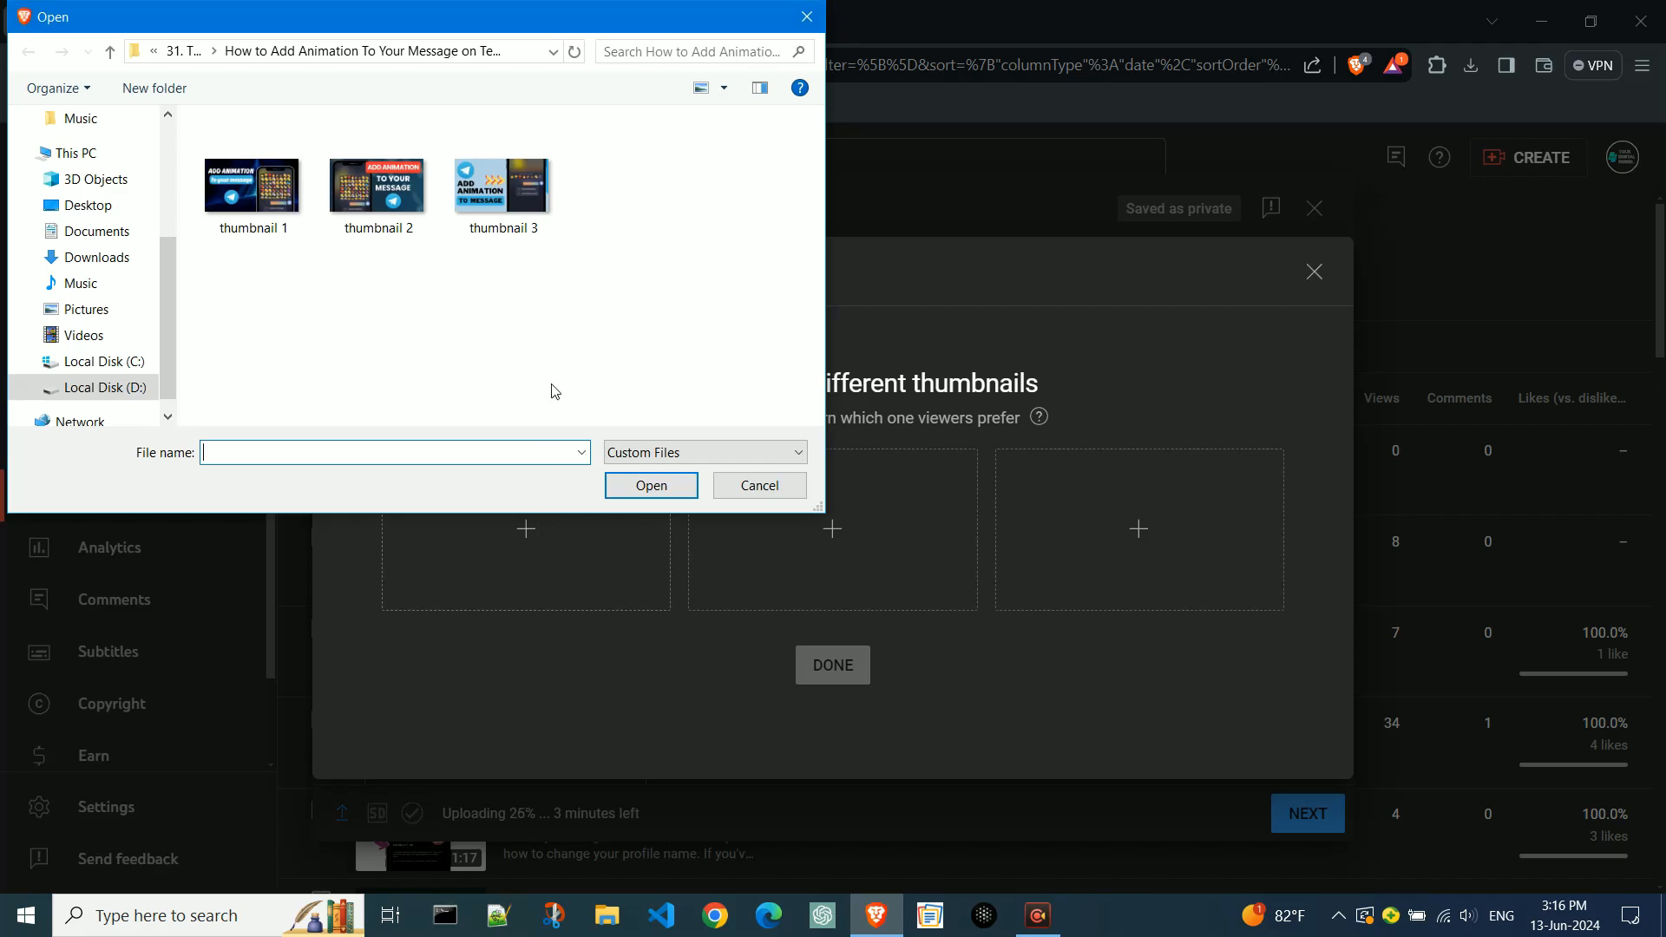
left_click(252, 184)
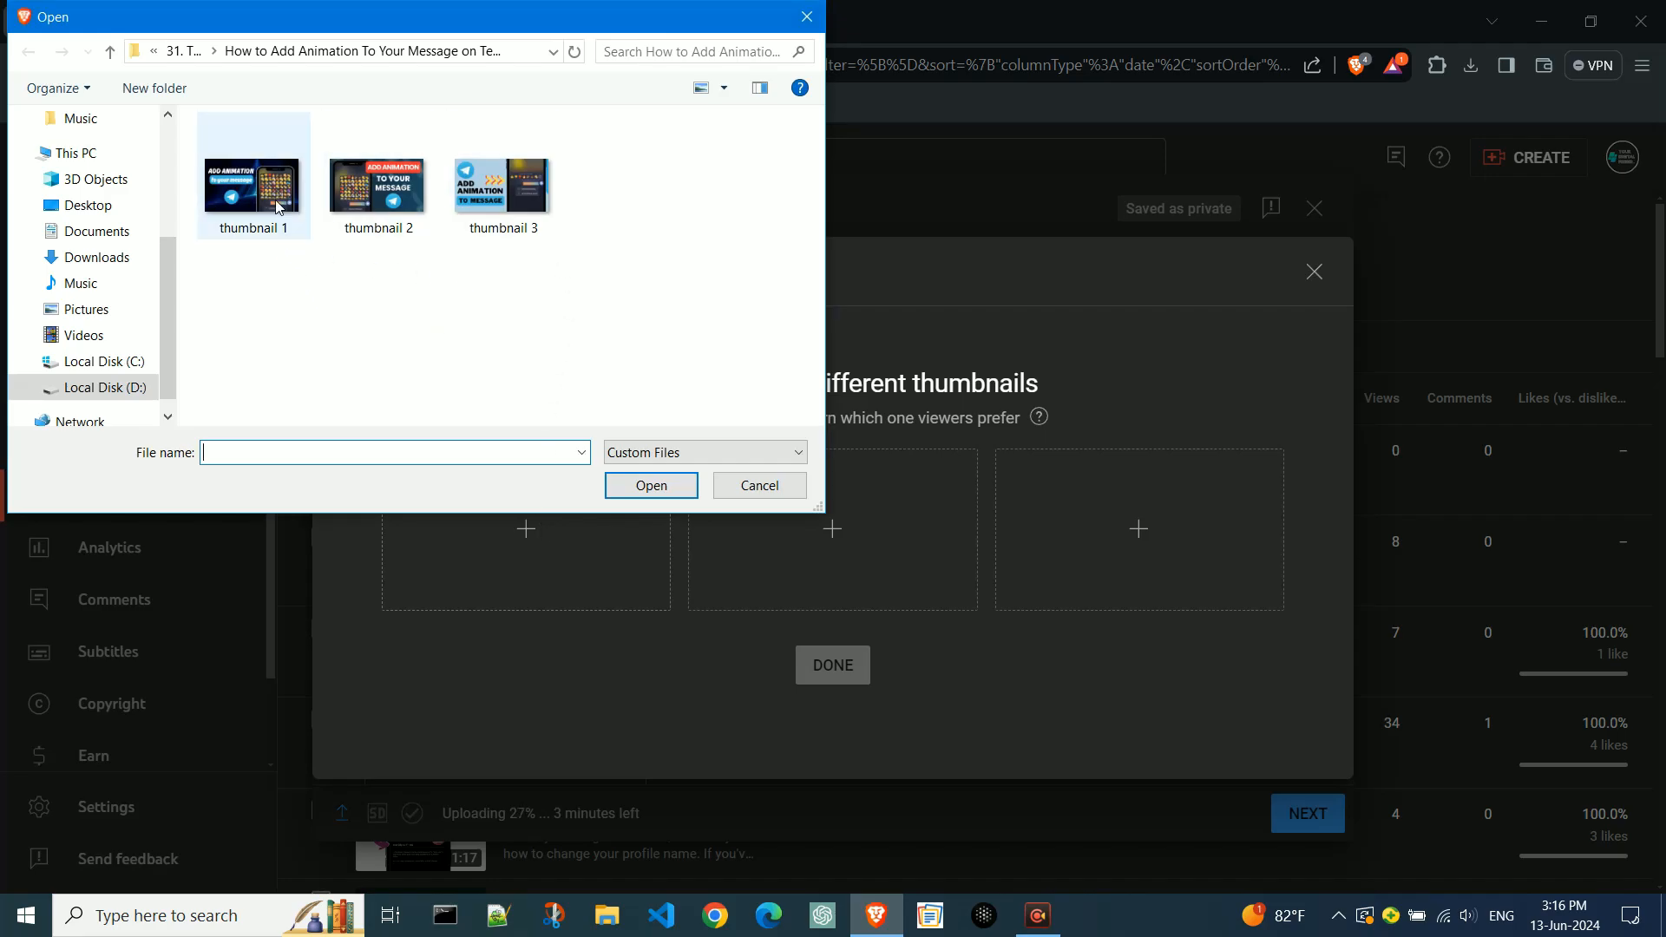
left_click(758, 486)
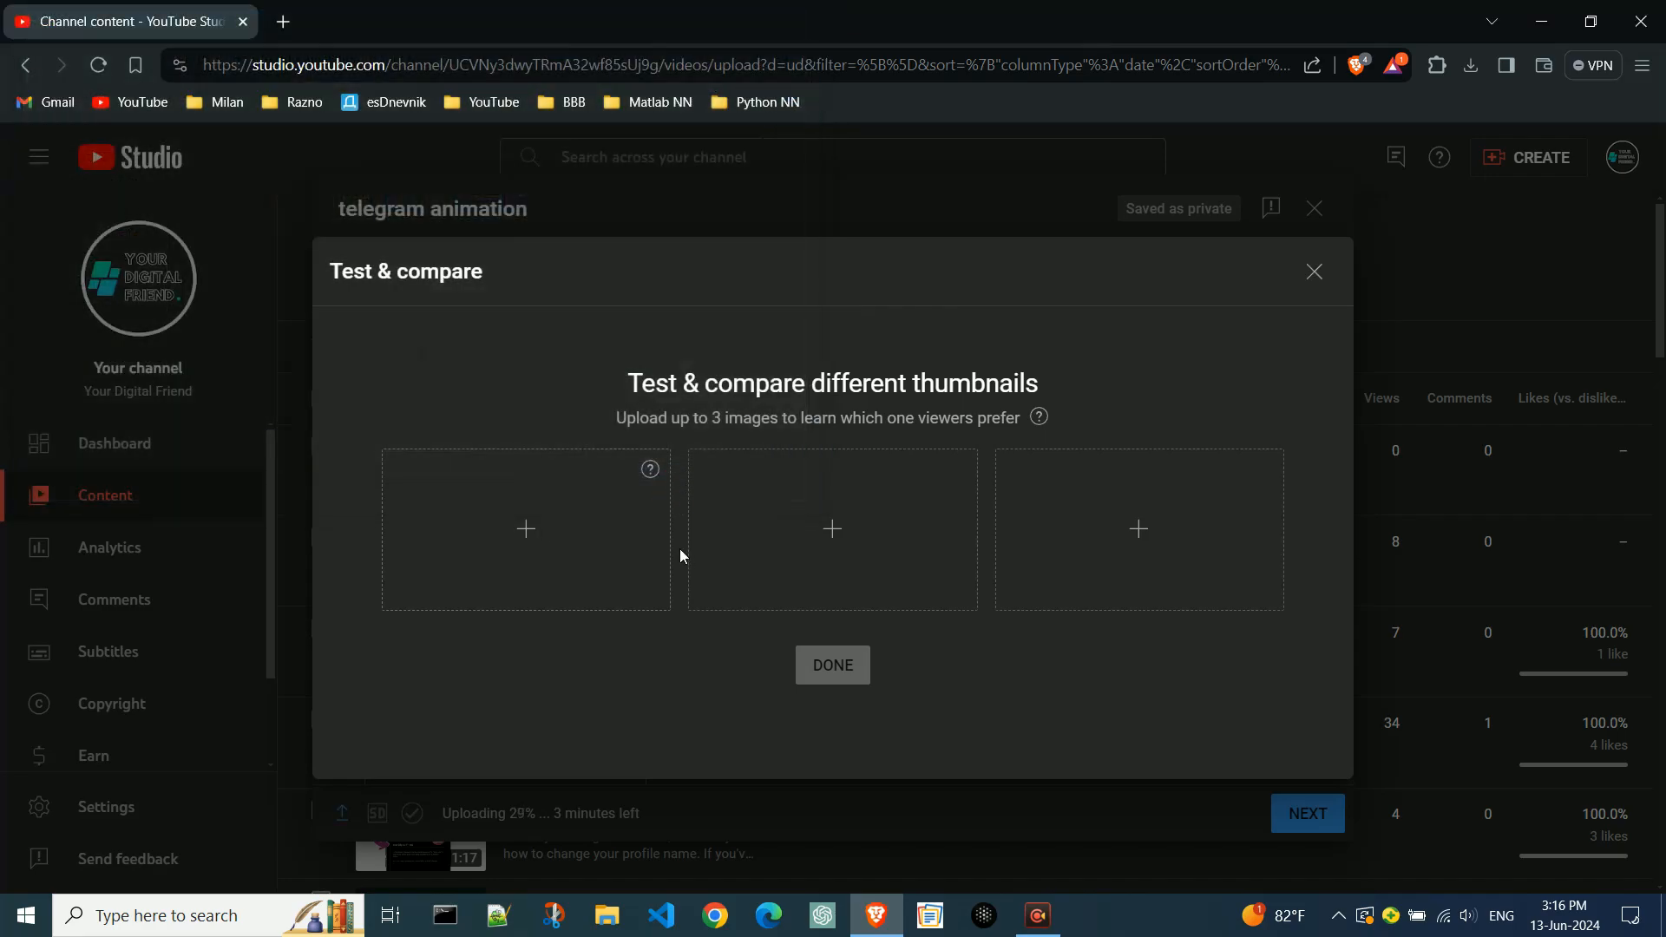
left_click(524, 529)
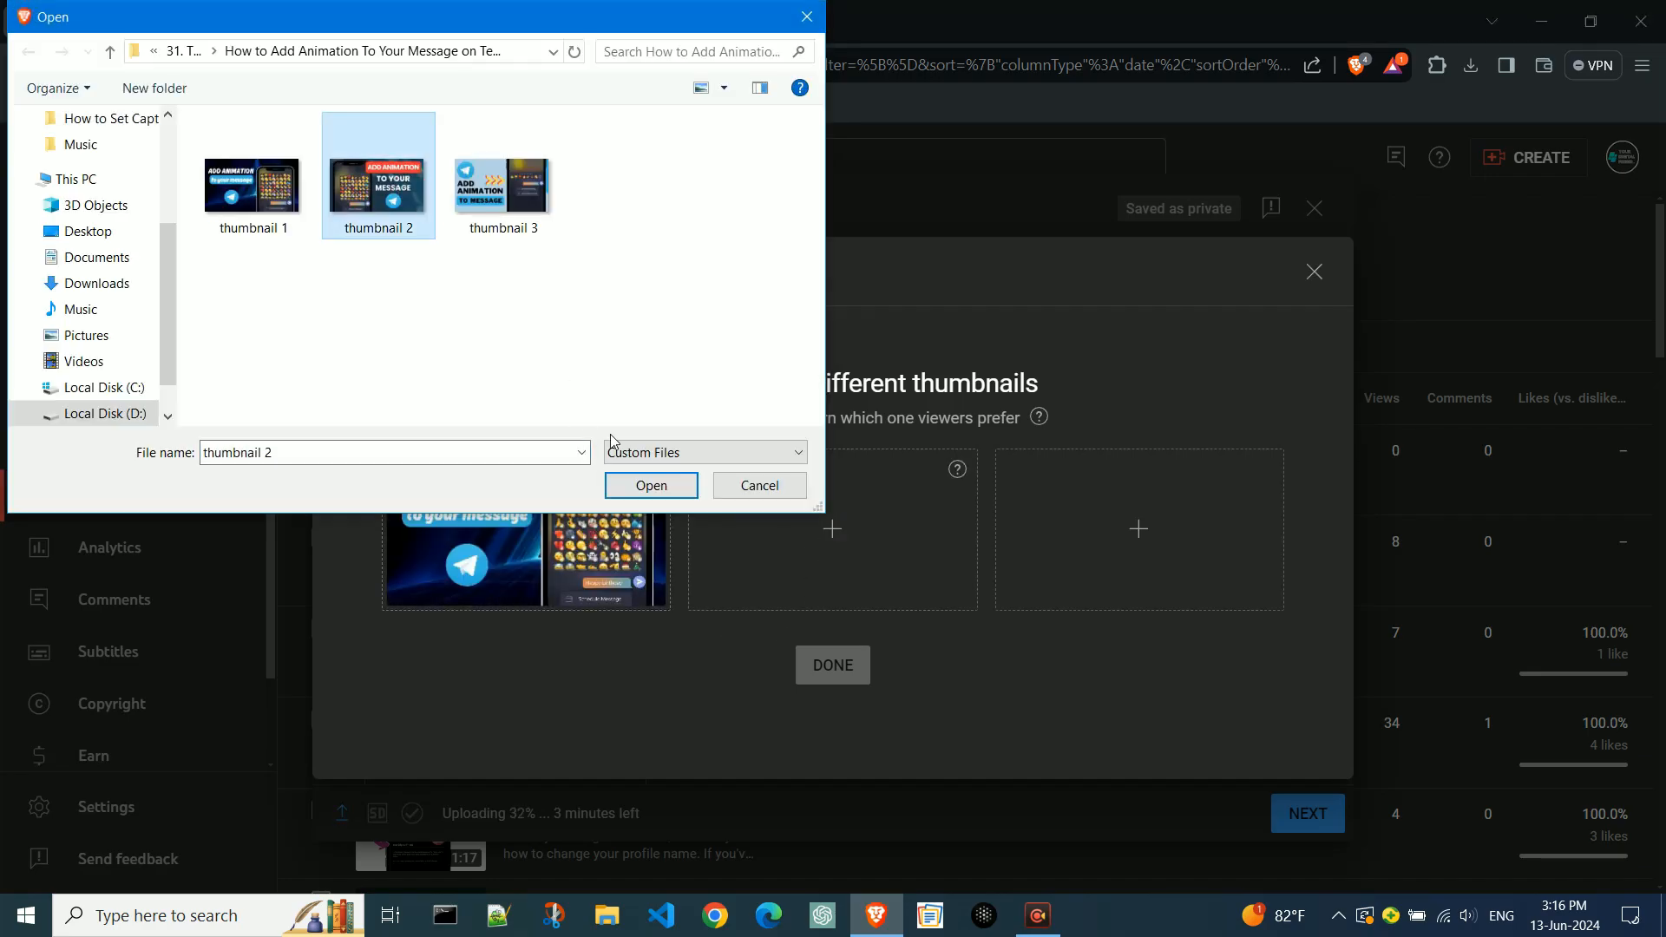
left_click(650, 487)
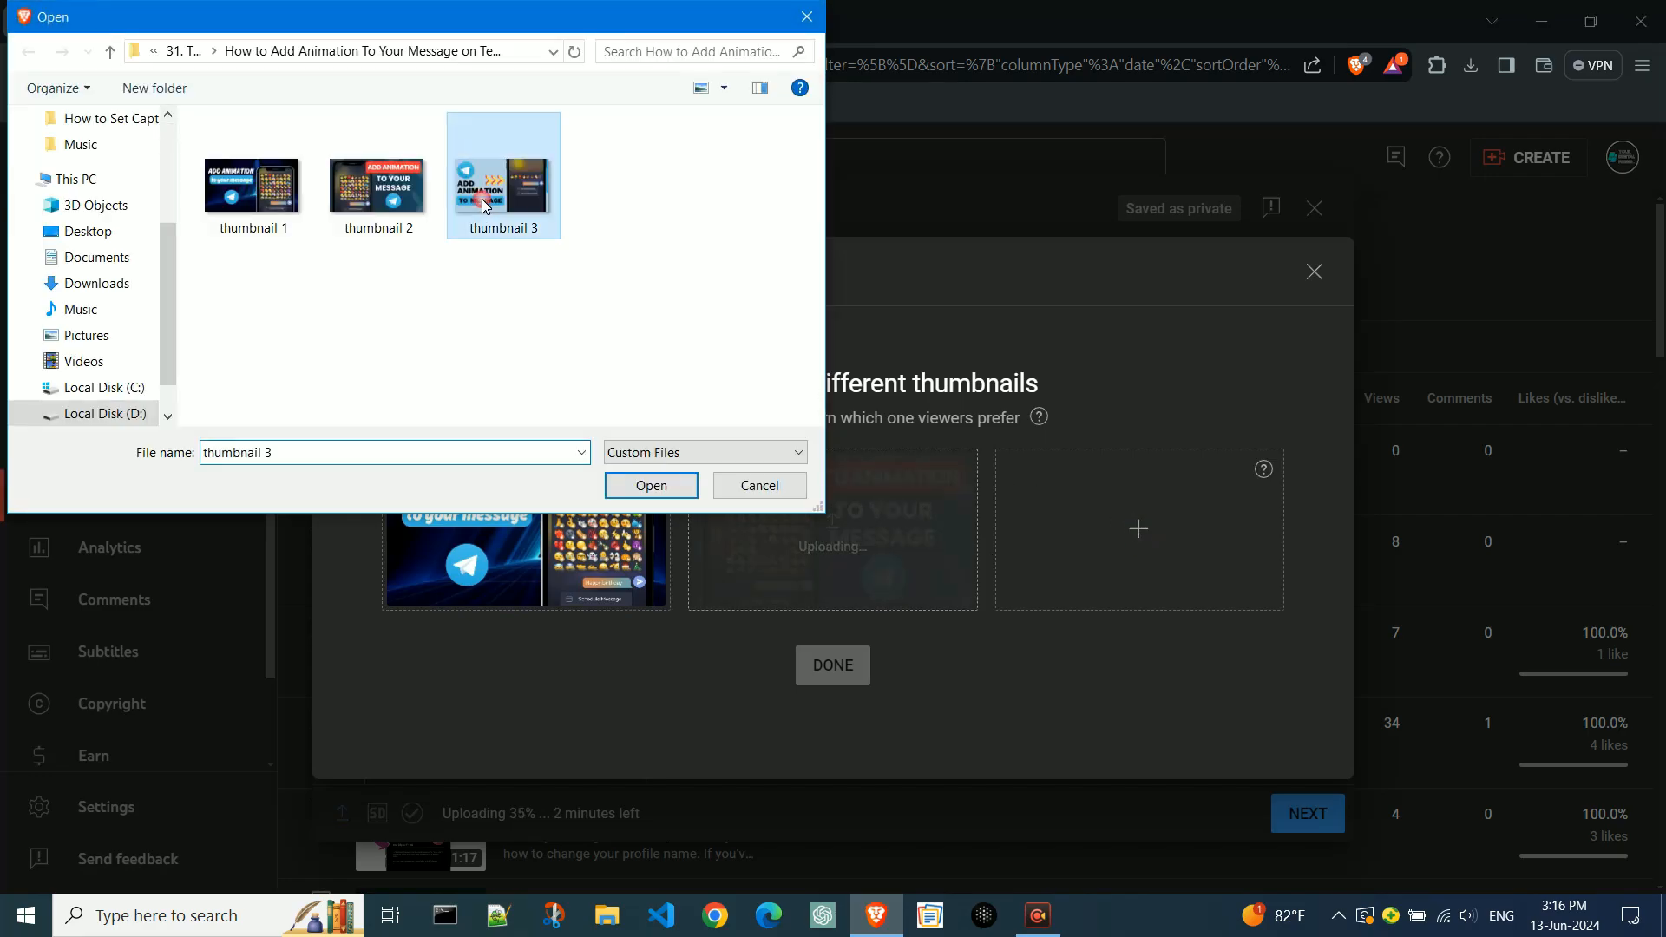
left_click(650, 485)
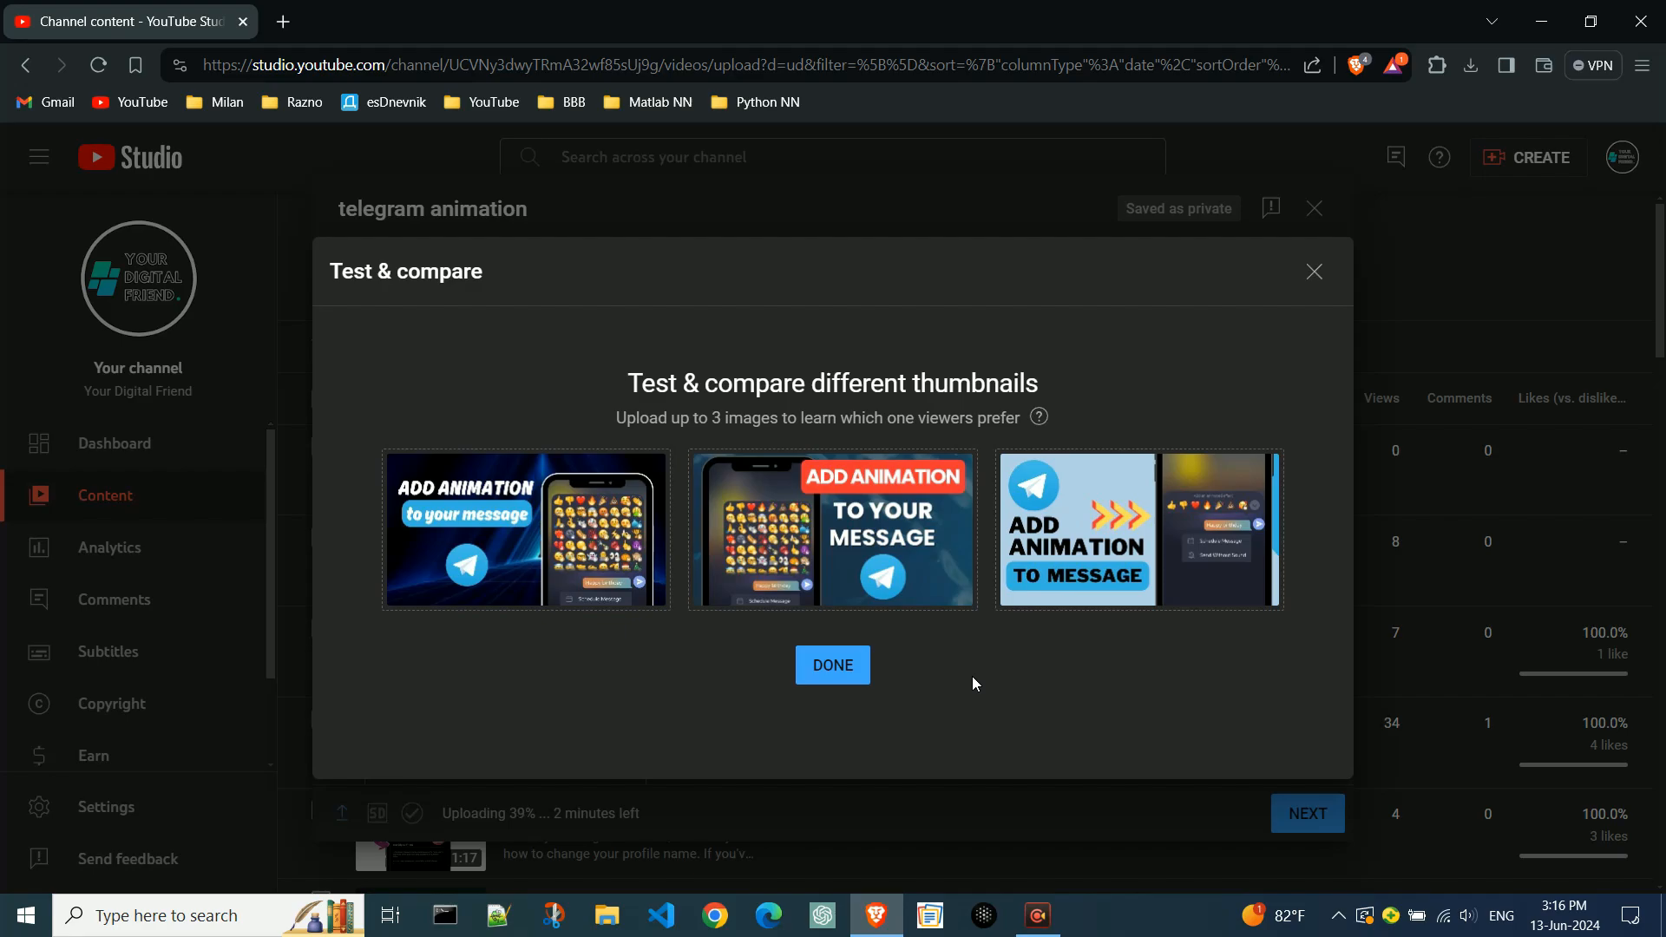
left_click(833, 665)
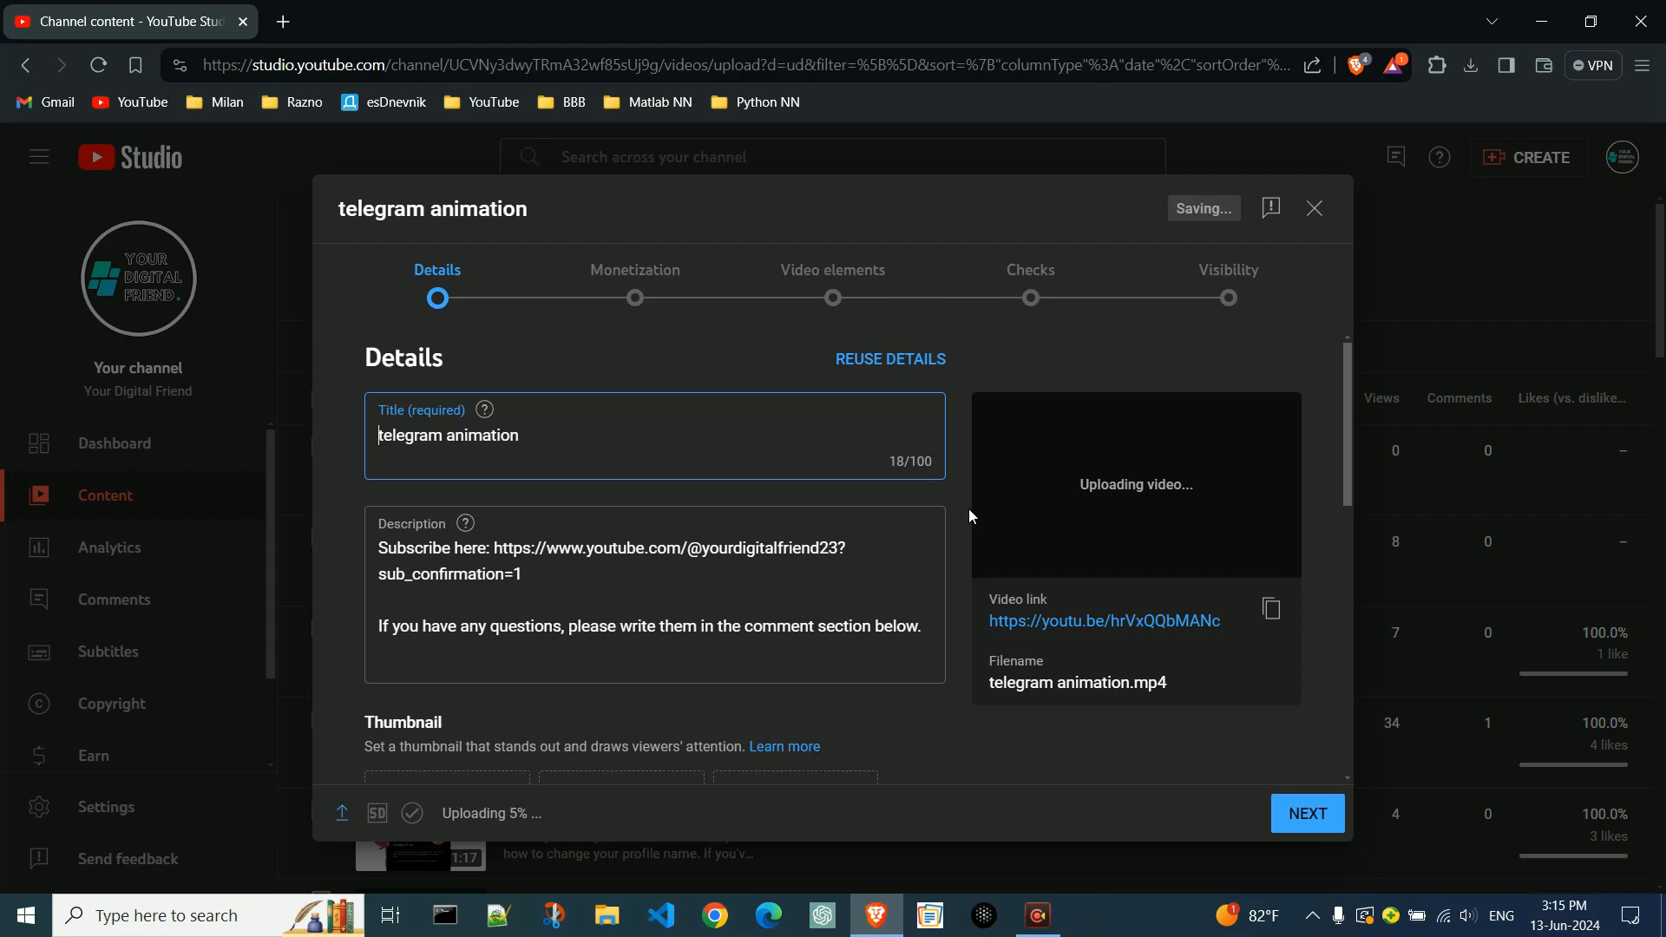
Step: Scroll down the Details page to the Thumbnail section with Test & compare
scroll("down", 3)
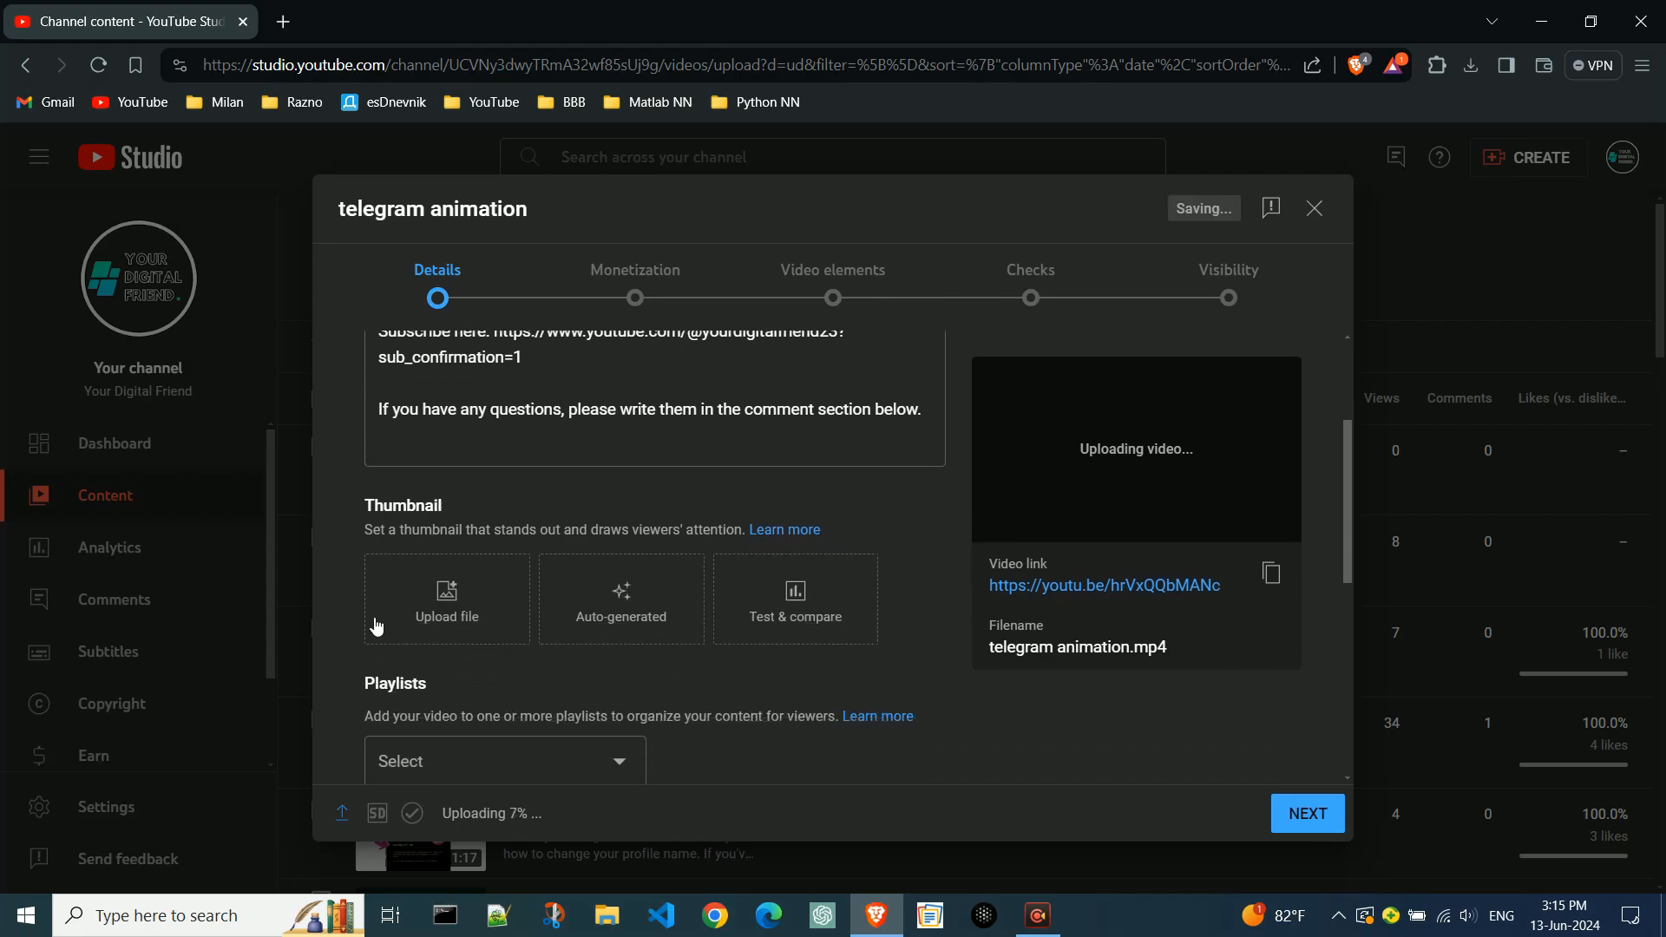
mouse_move(592, 683)
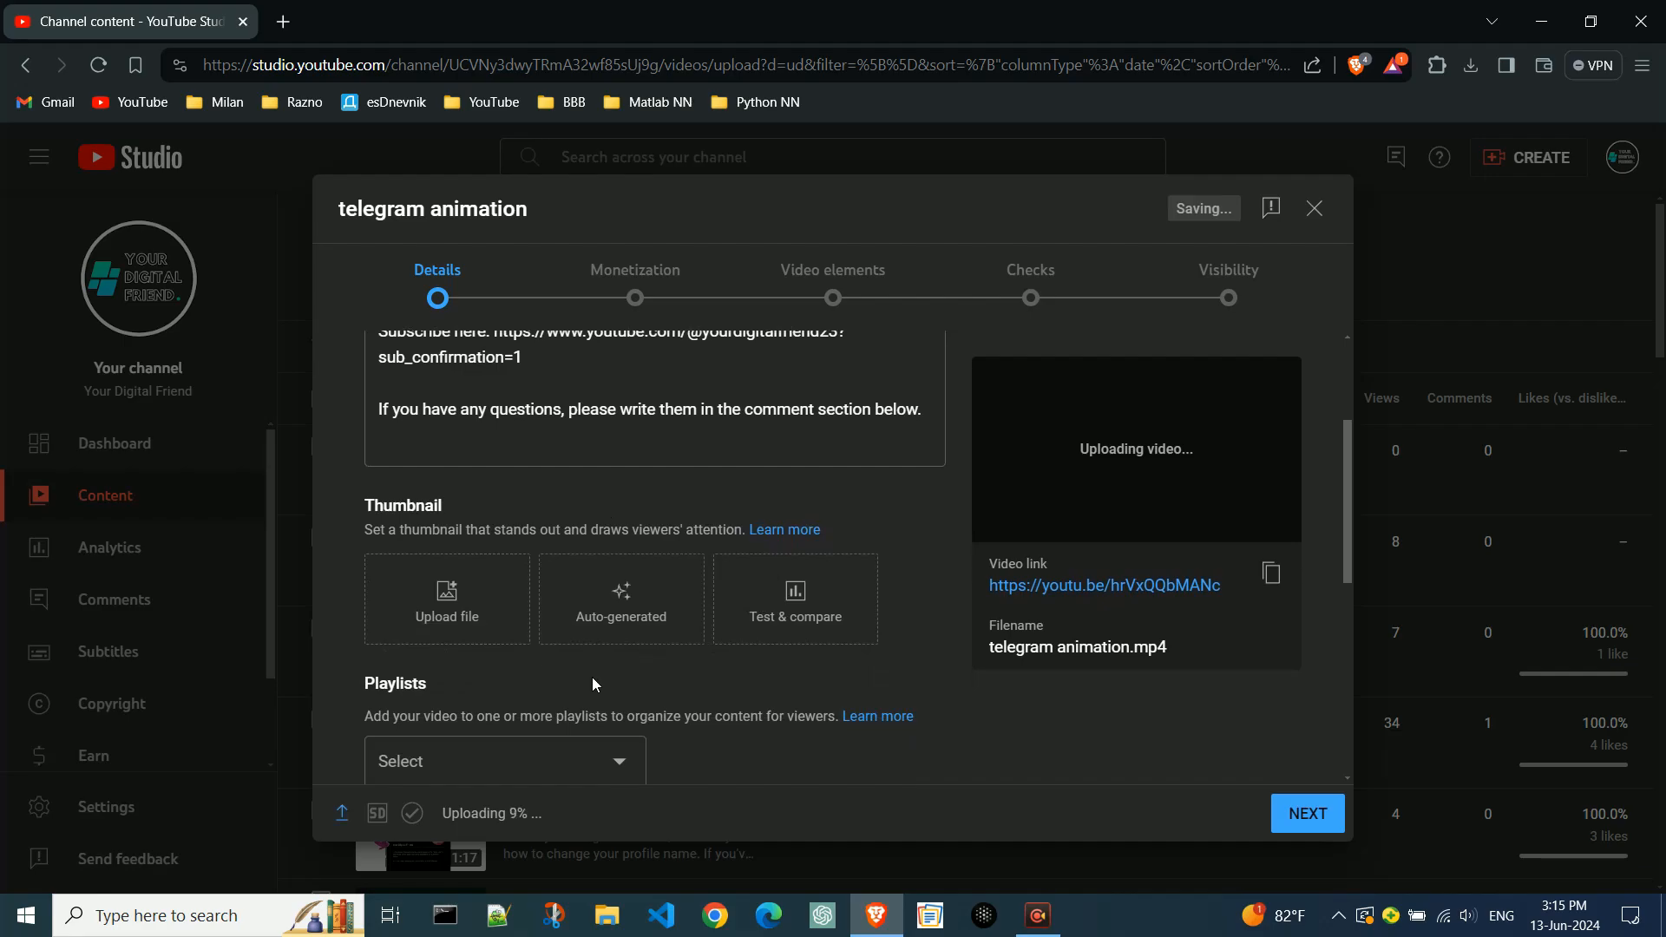
mouse_move(747, 678)
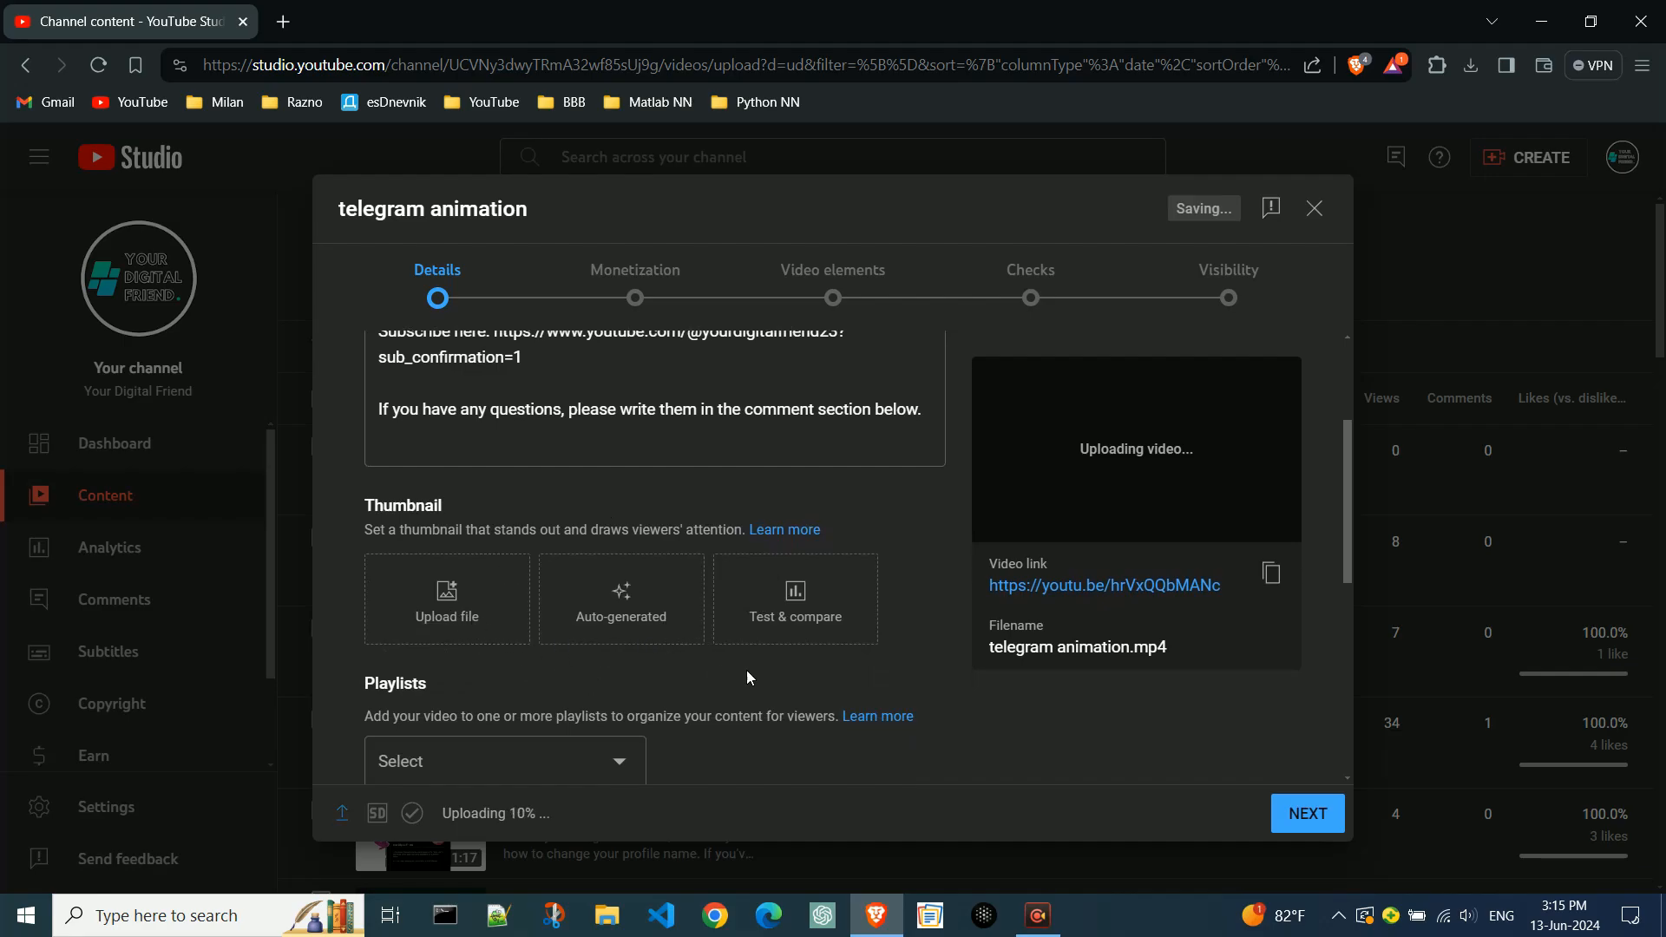
mouse_move(829, 673)
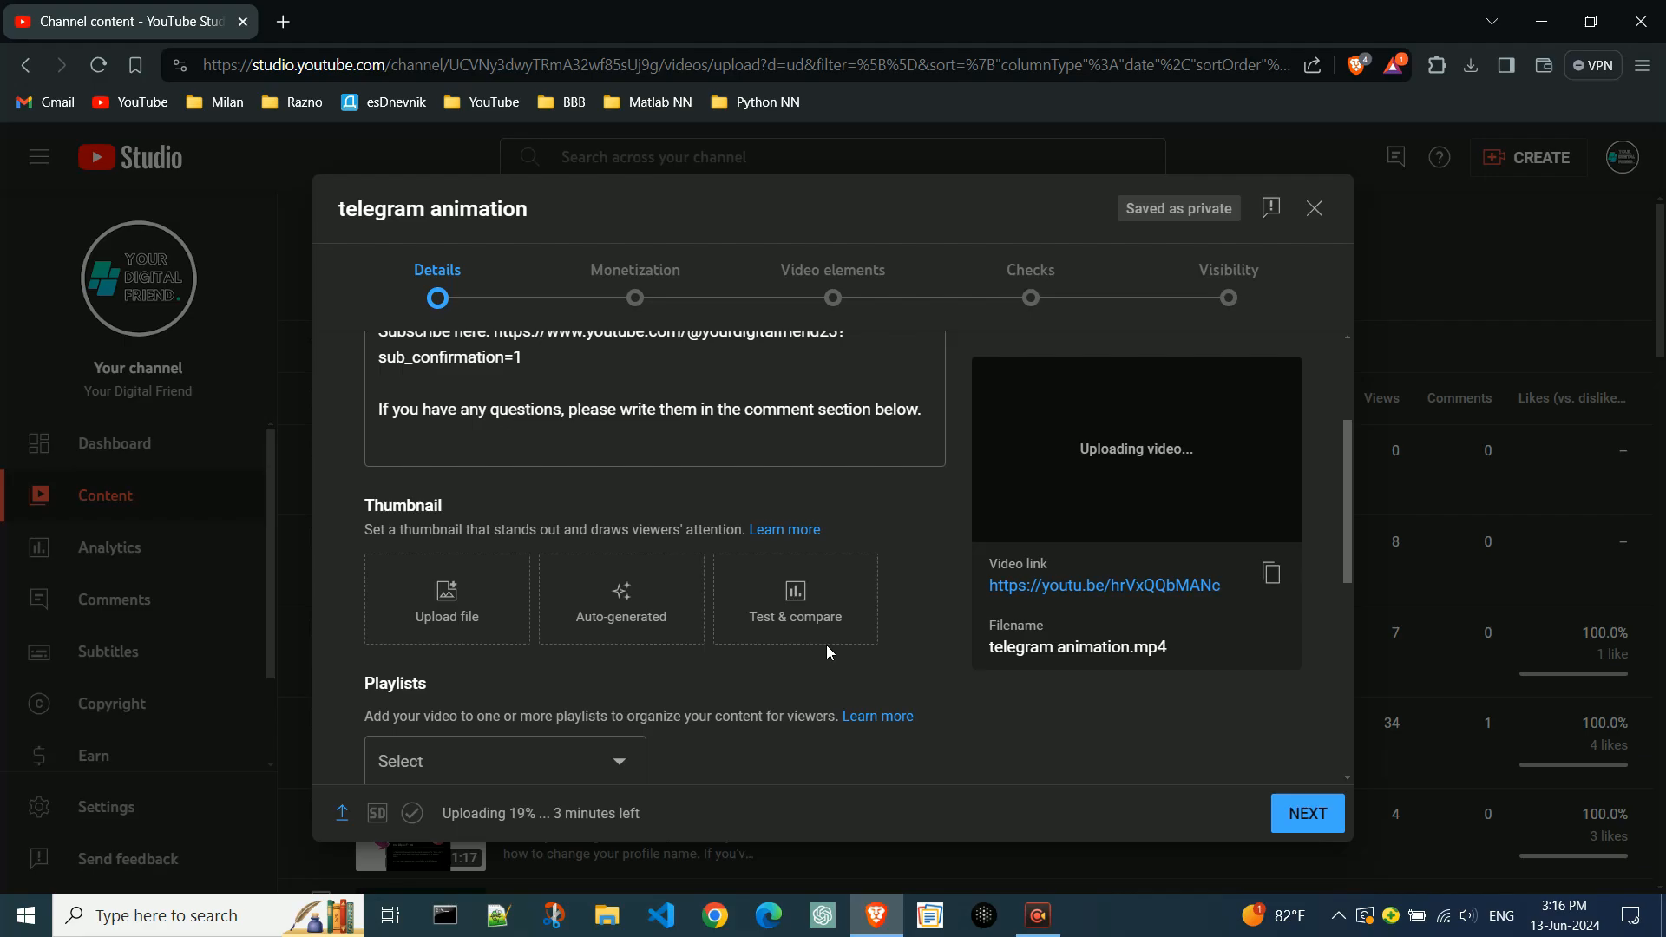
Step: Start Test & compare and load thumbnail 1 into the first slot
left_click(794, 598)
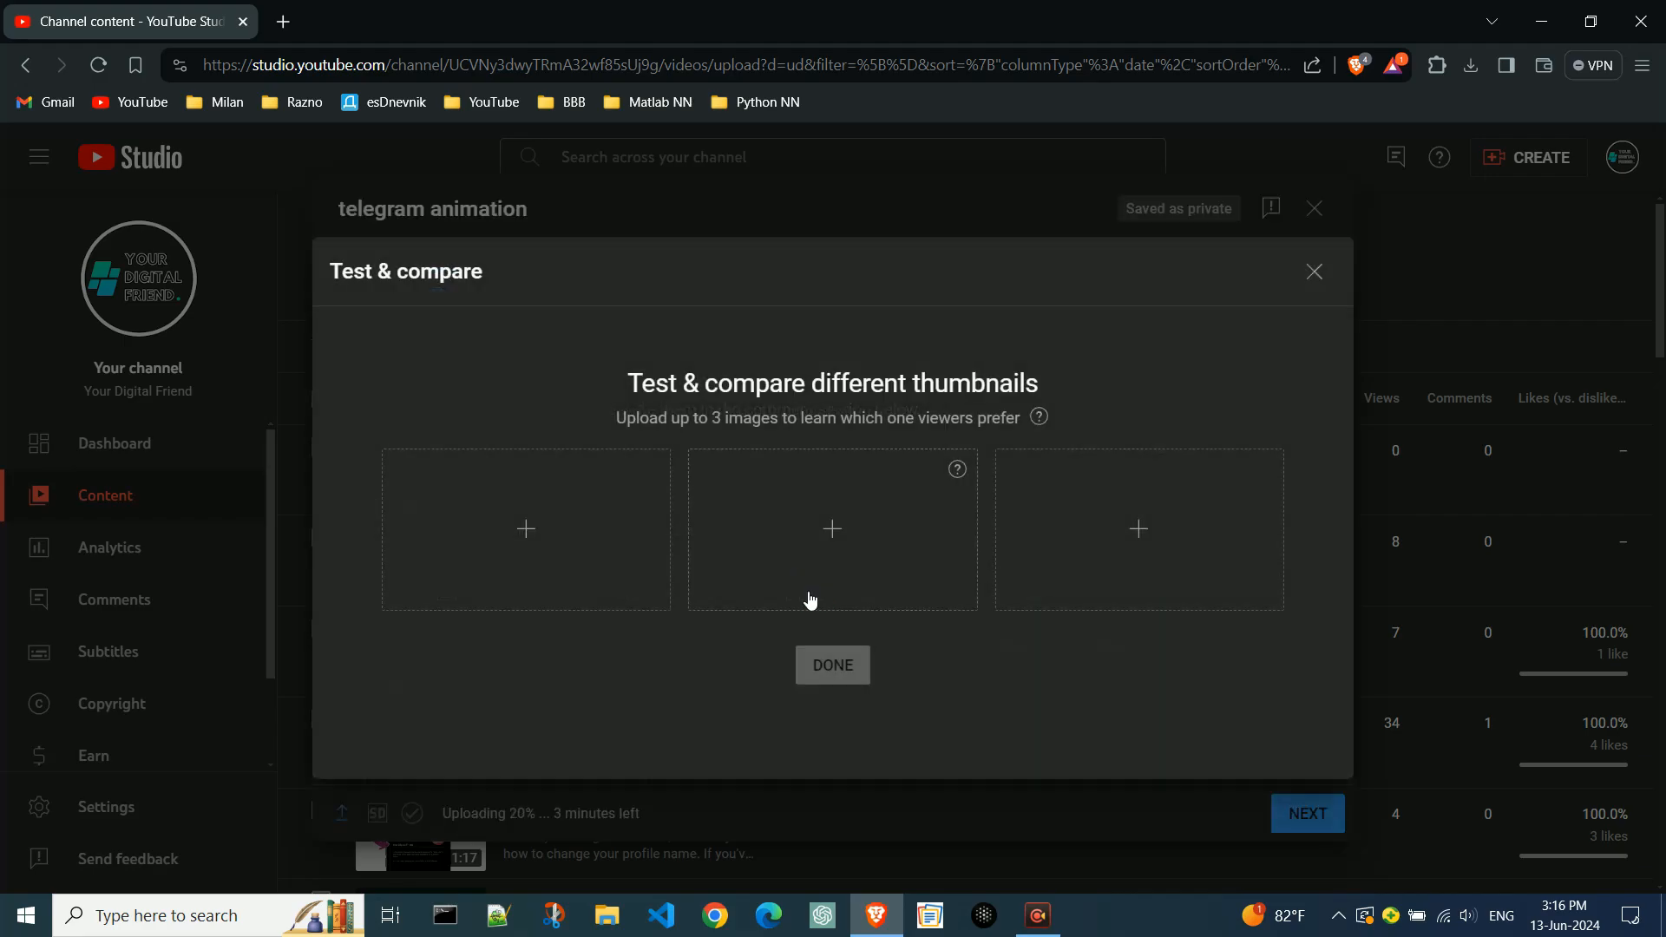
mouse_move(701, 668)
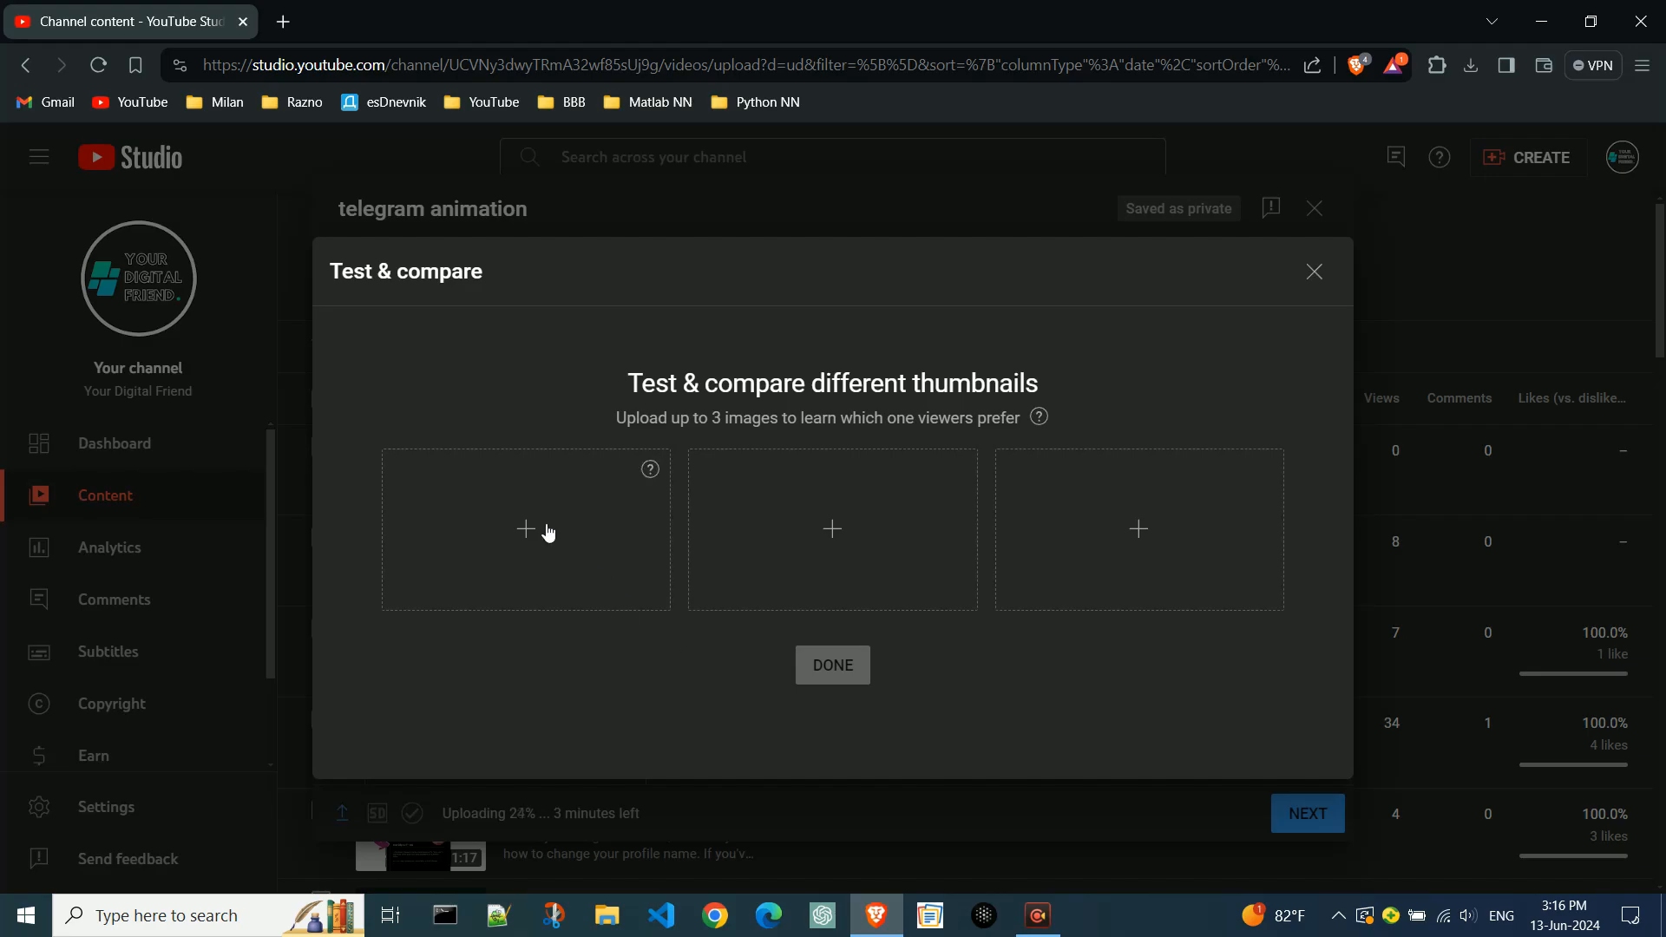
left_click(525, 529)
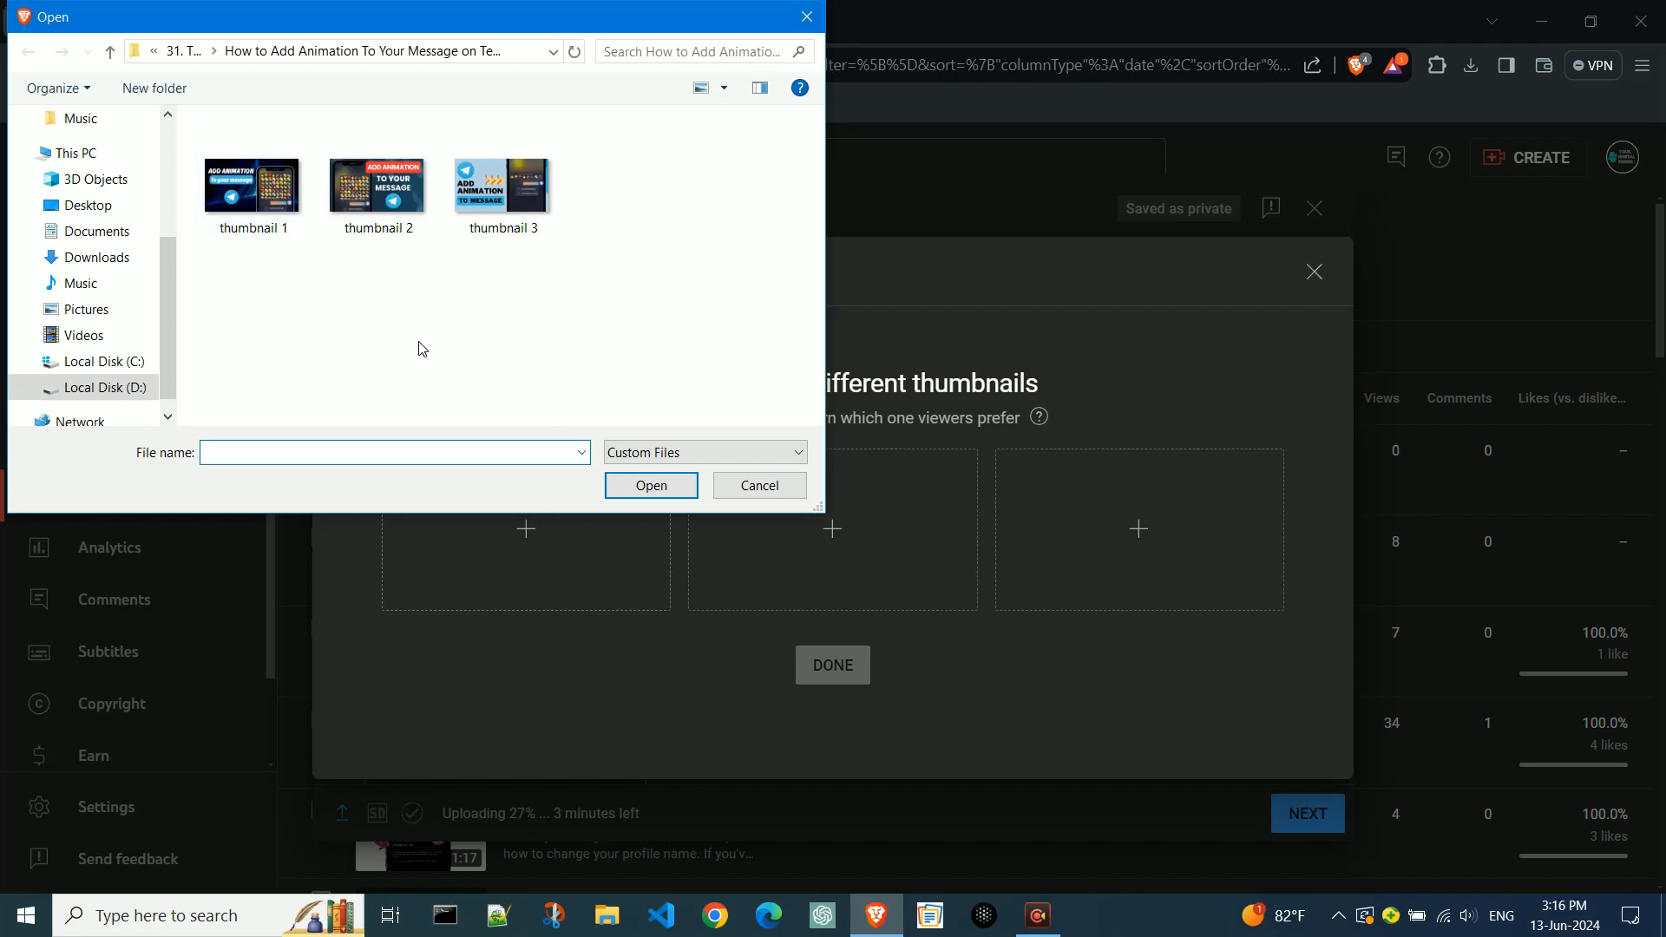
left_click(252, 184)
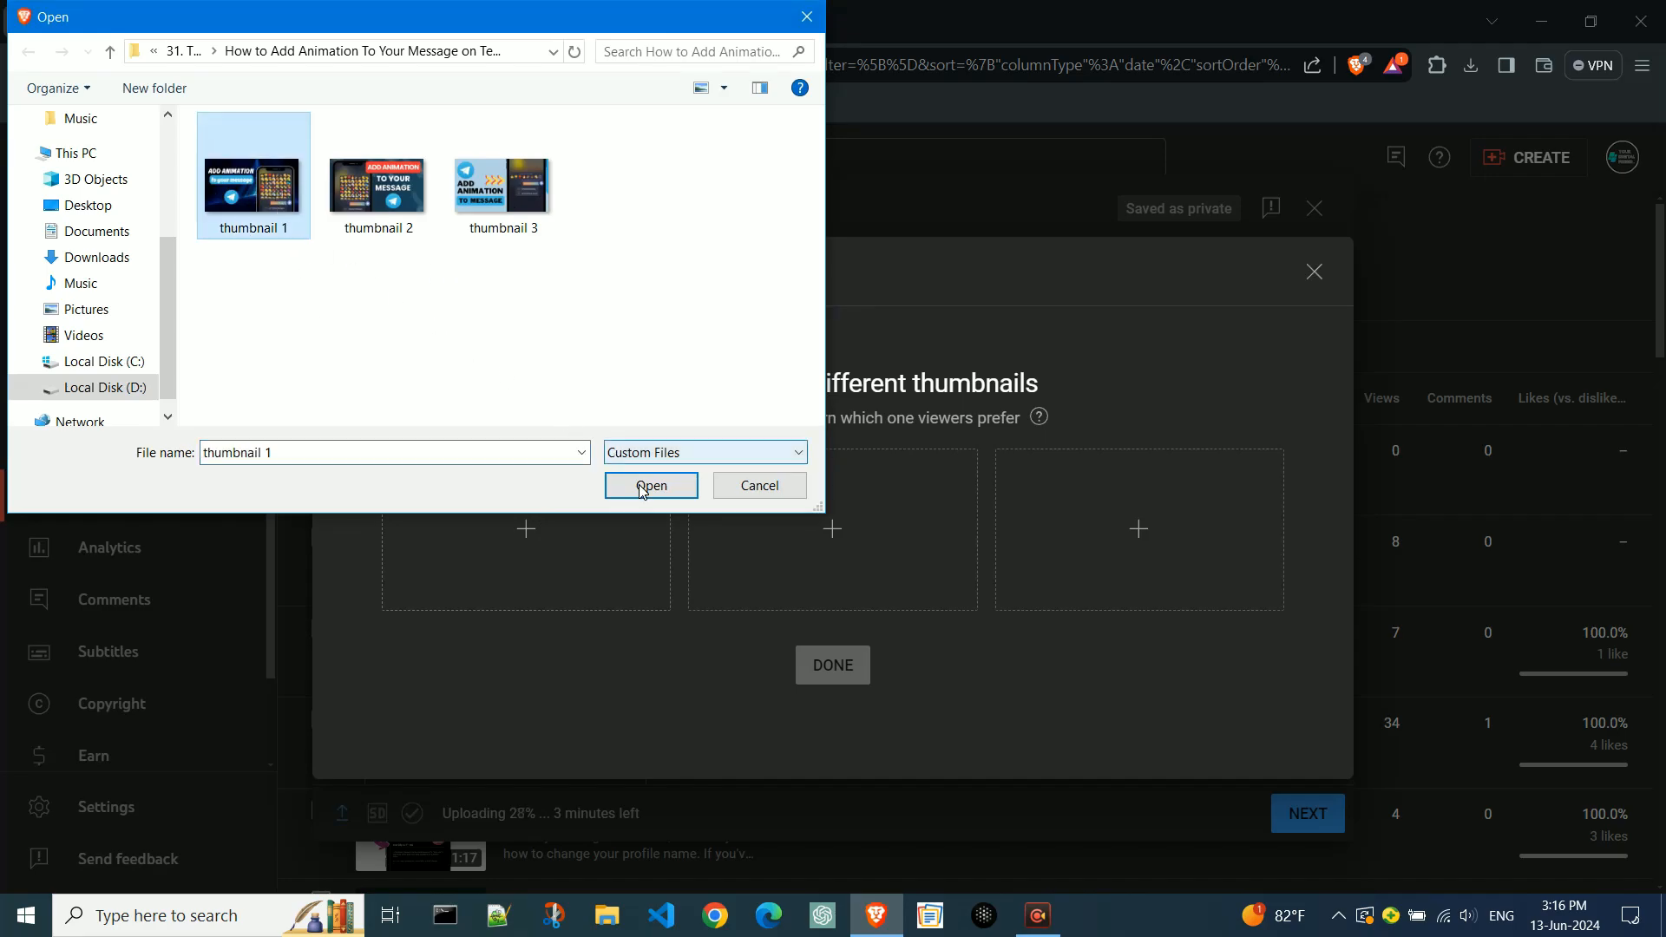
left_click(649, 486)
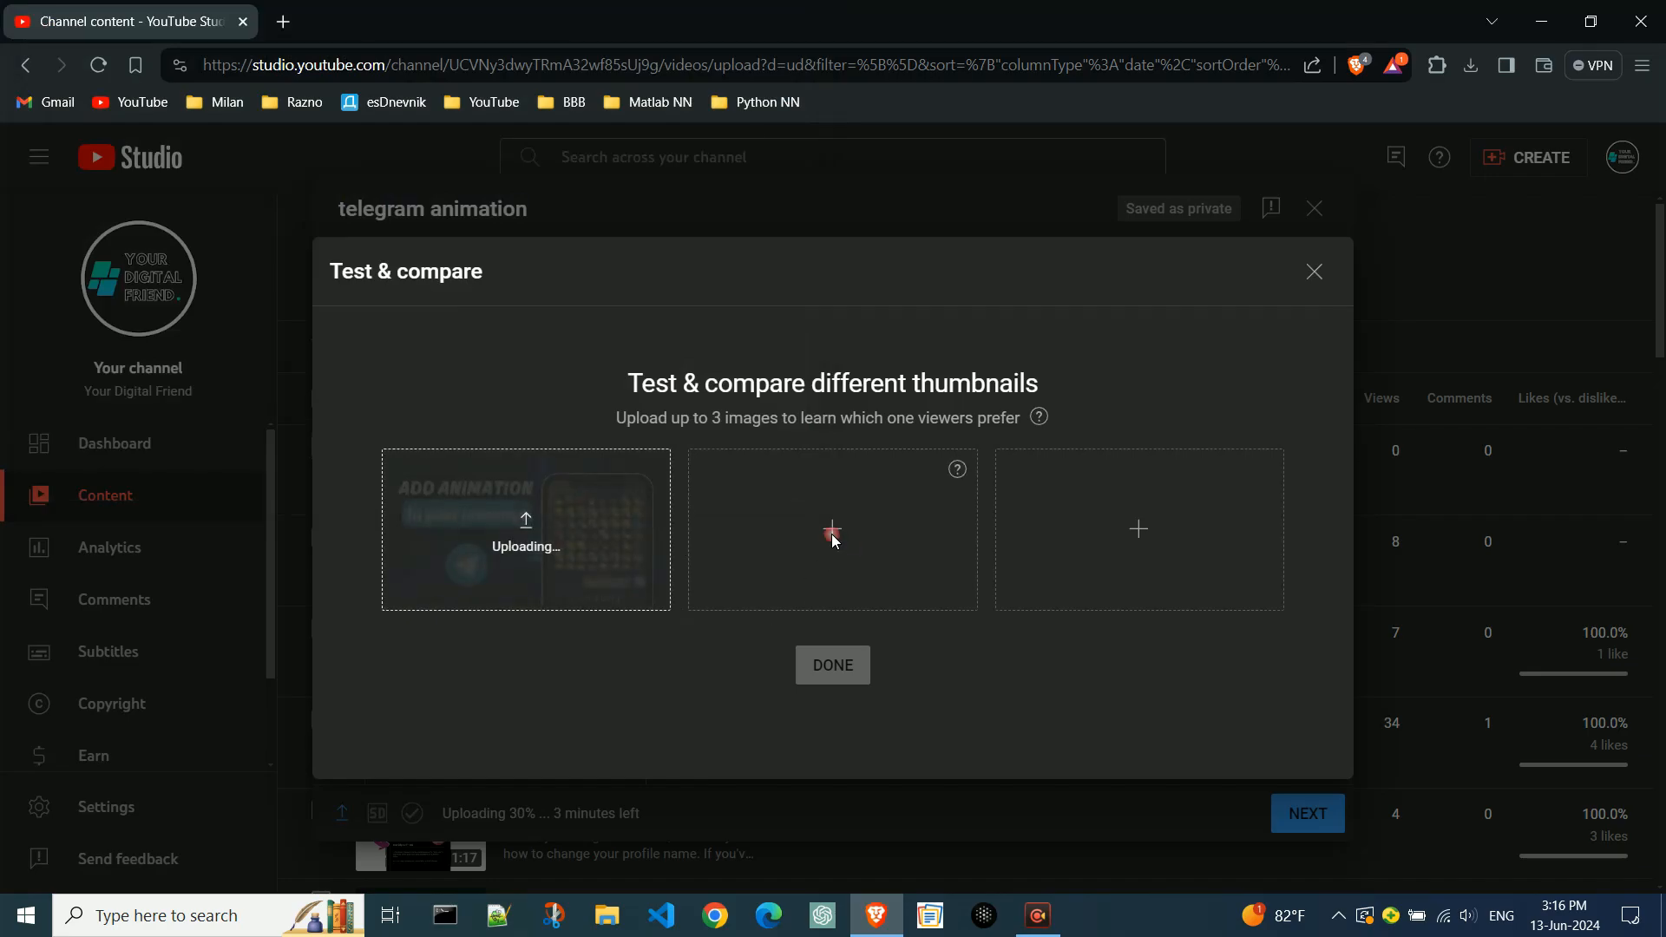
left_click(377, 181)
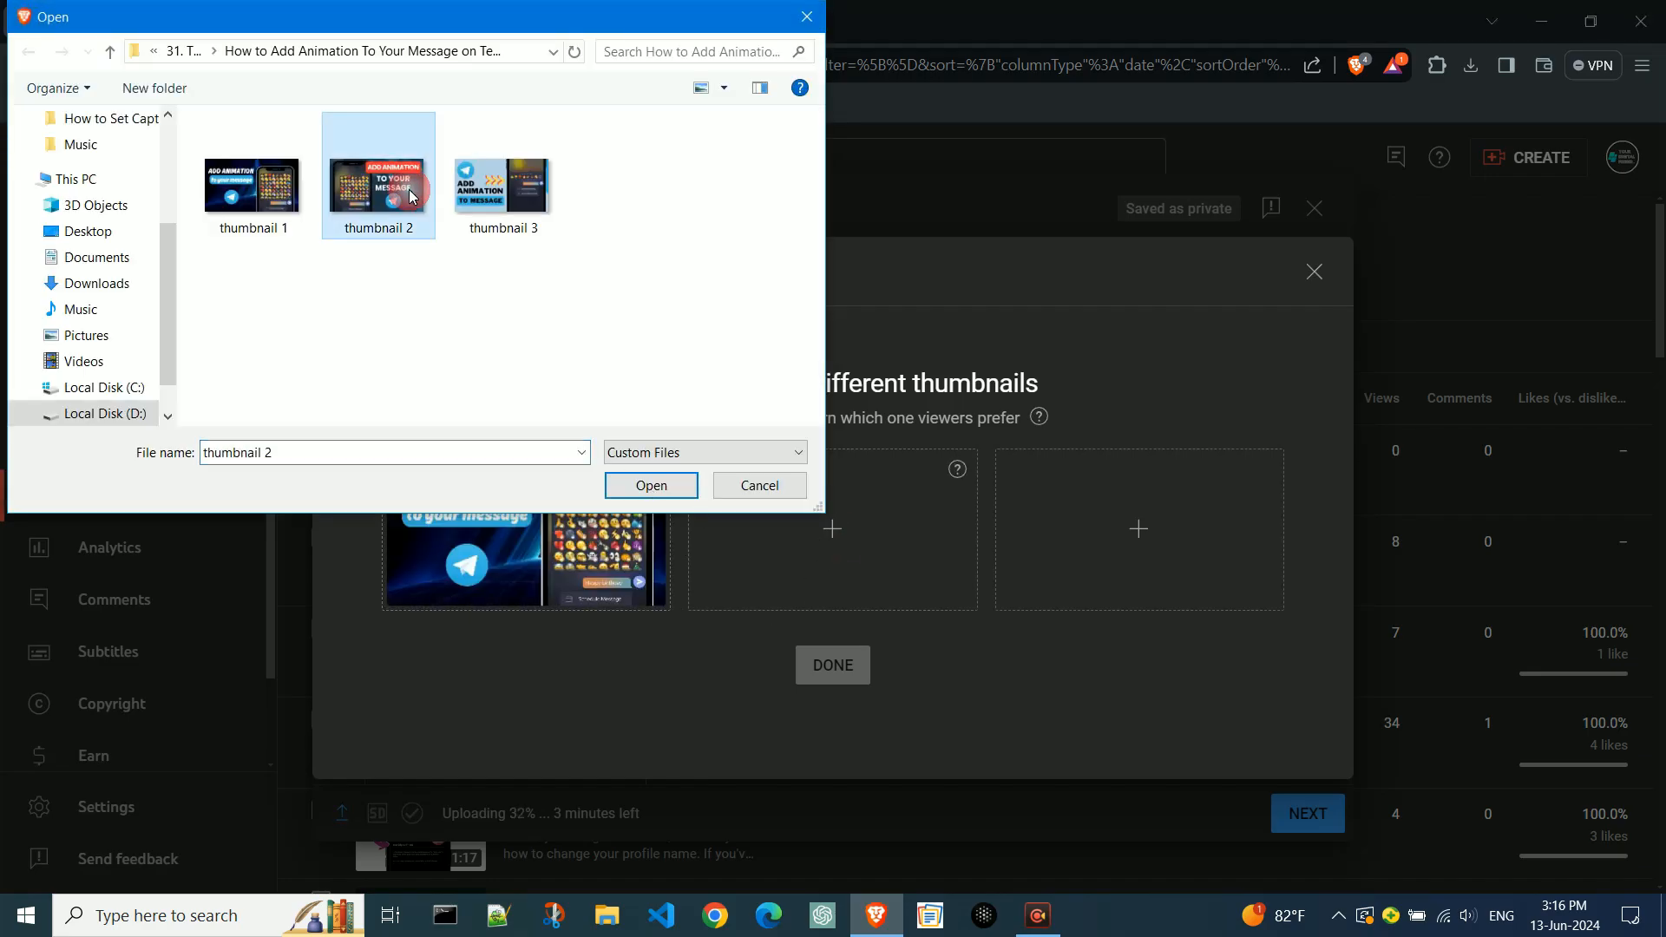
Step: Add thumbnail 2 and thumbnail 3 as the remaining alternatives and finish the test
left_click(650, 486)
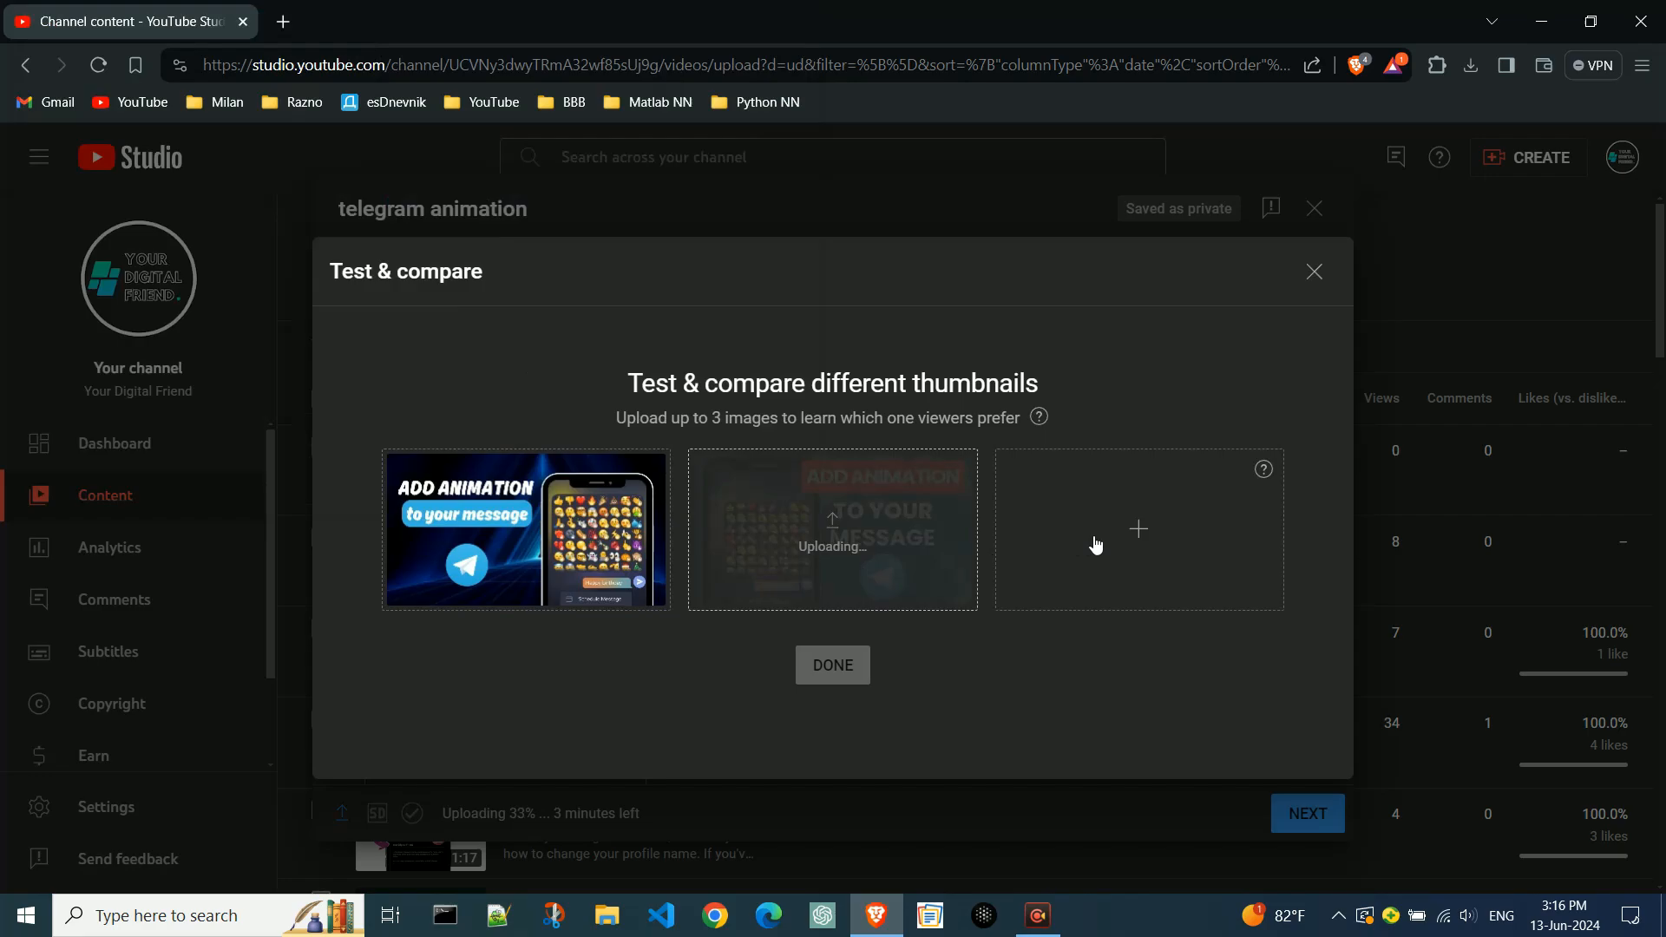
left_click(1138, 529)
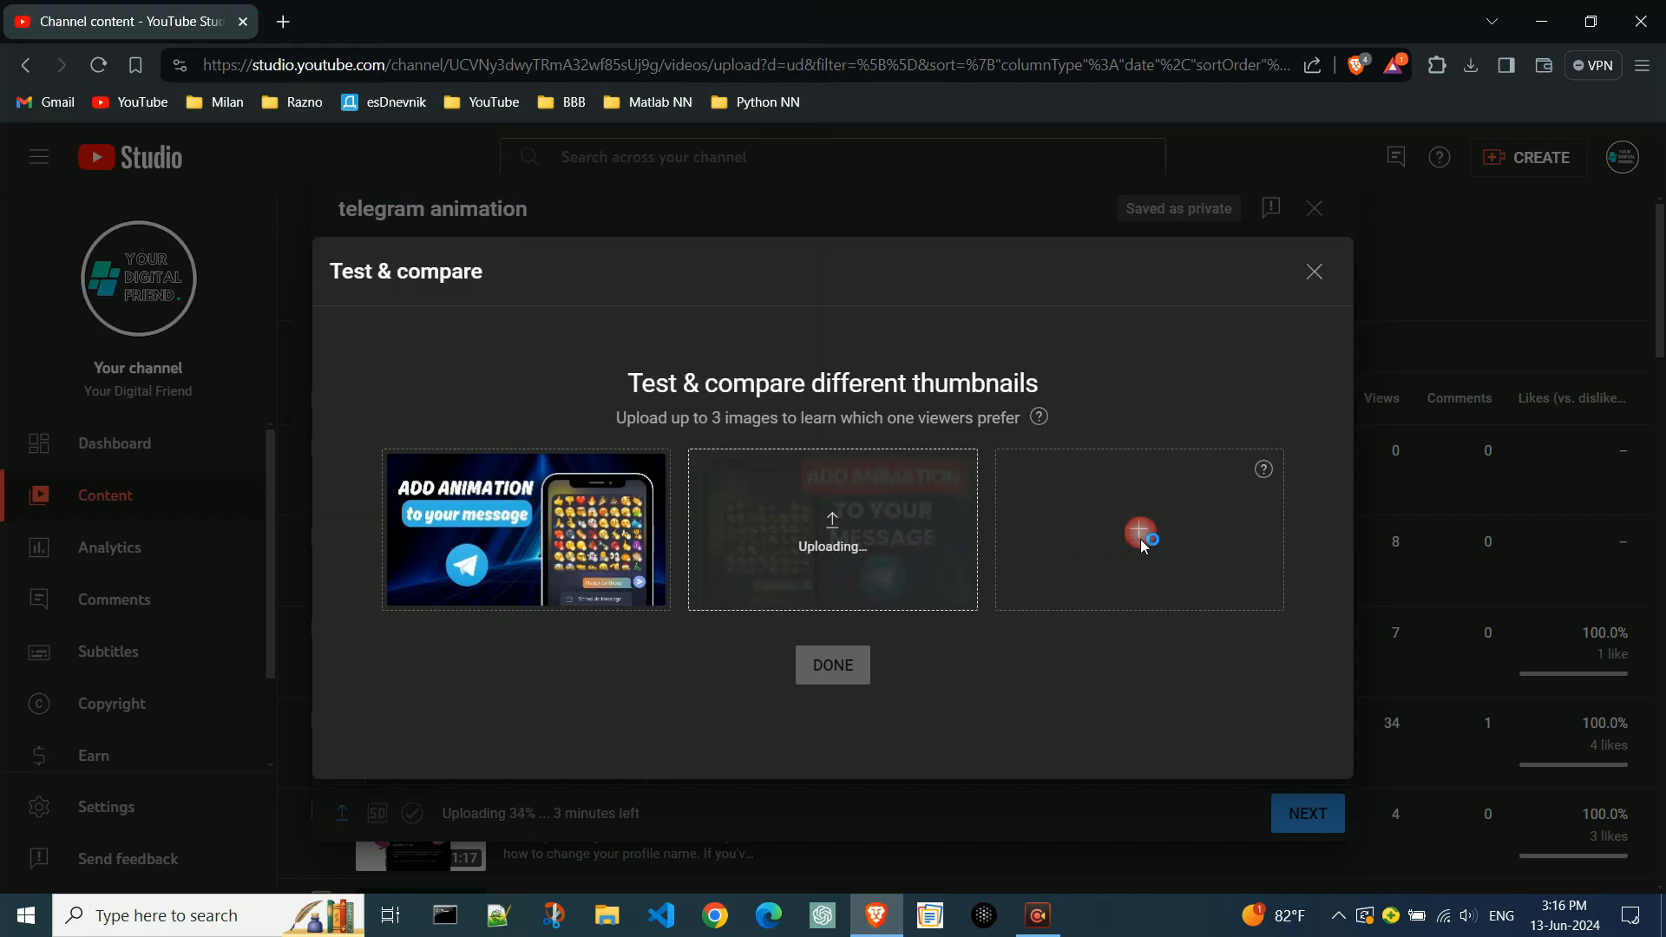
left_click(1138, 529)
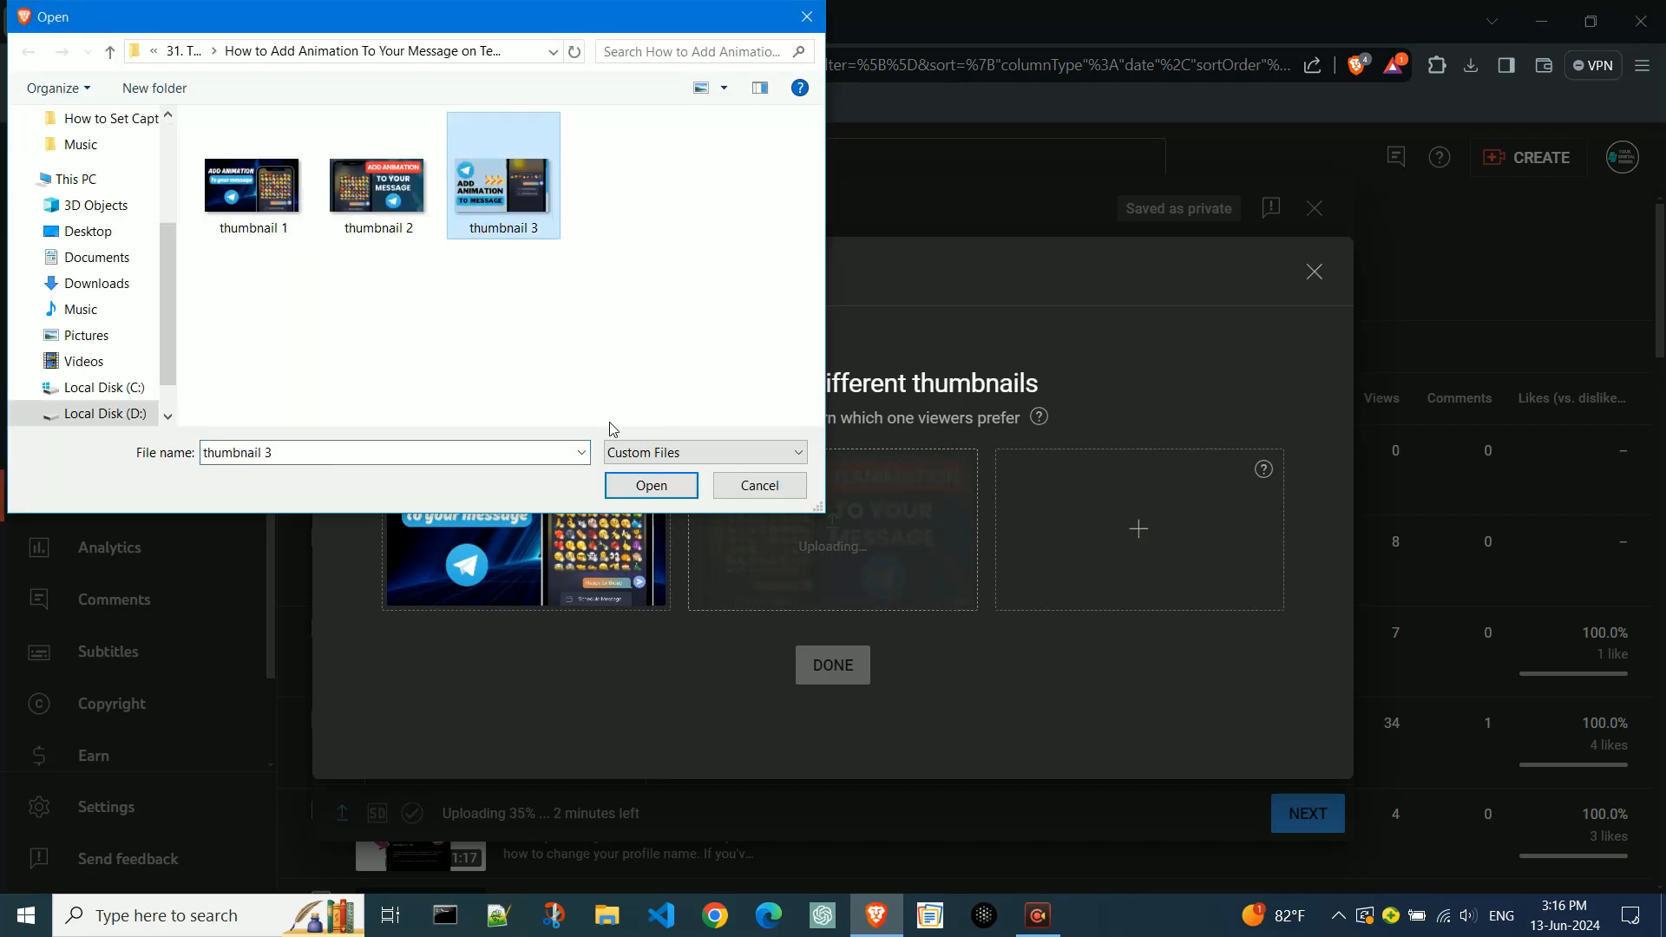
left_click(652, 486)
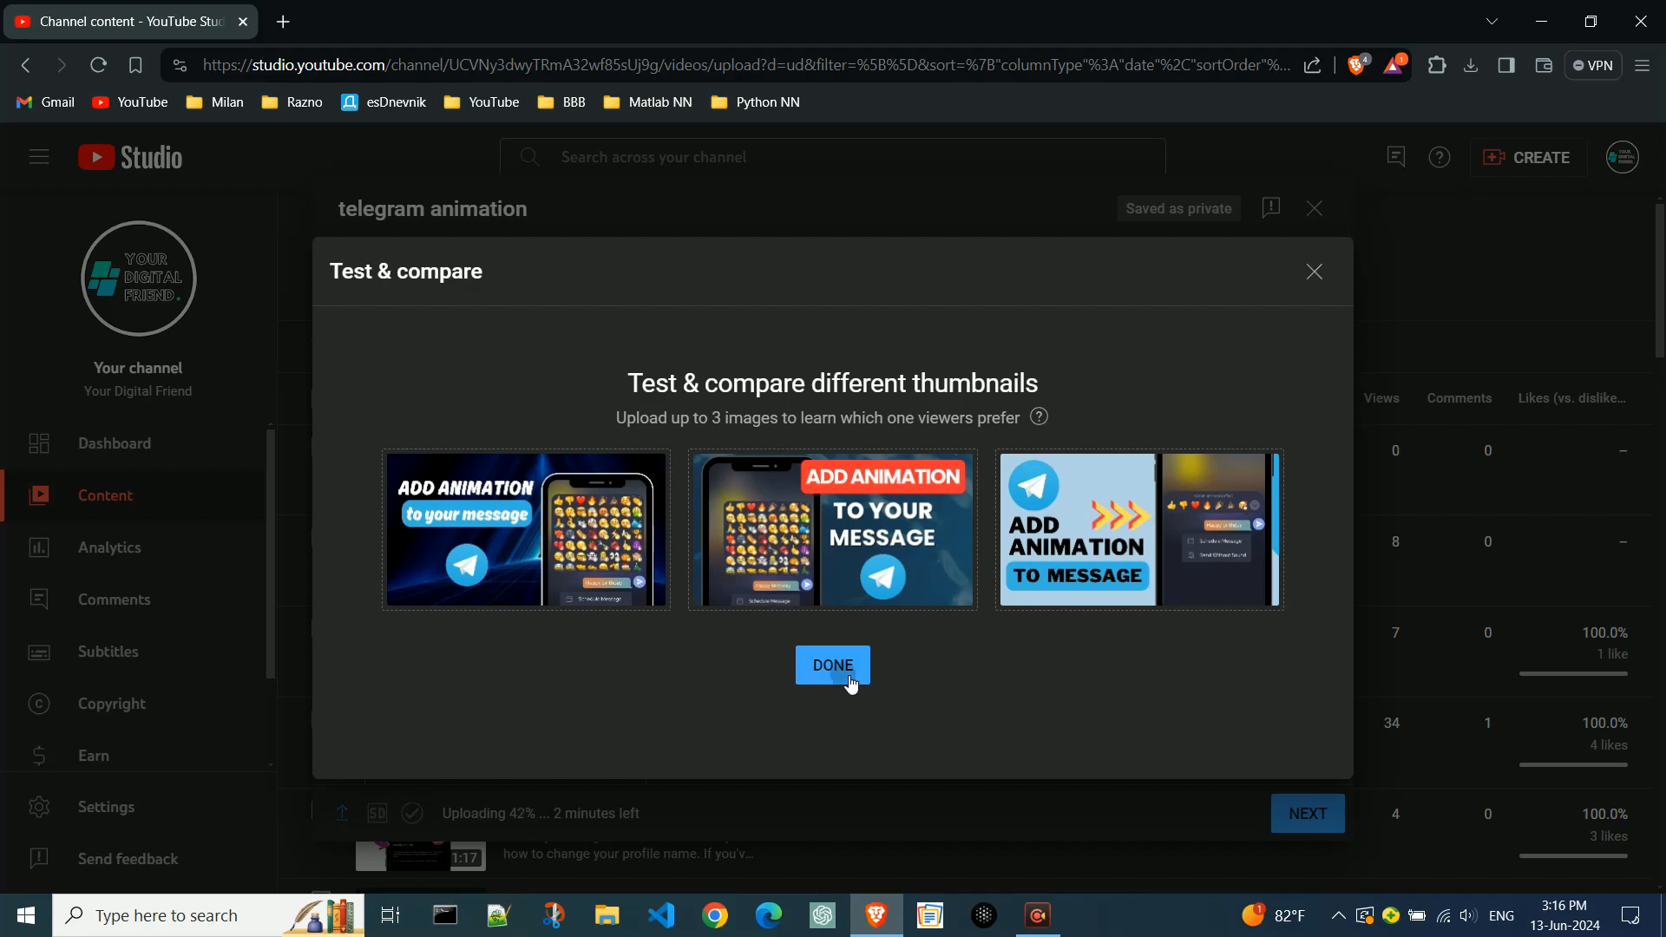
left_click(832, 666)
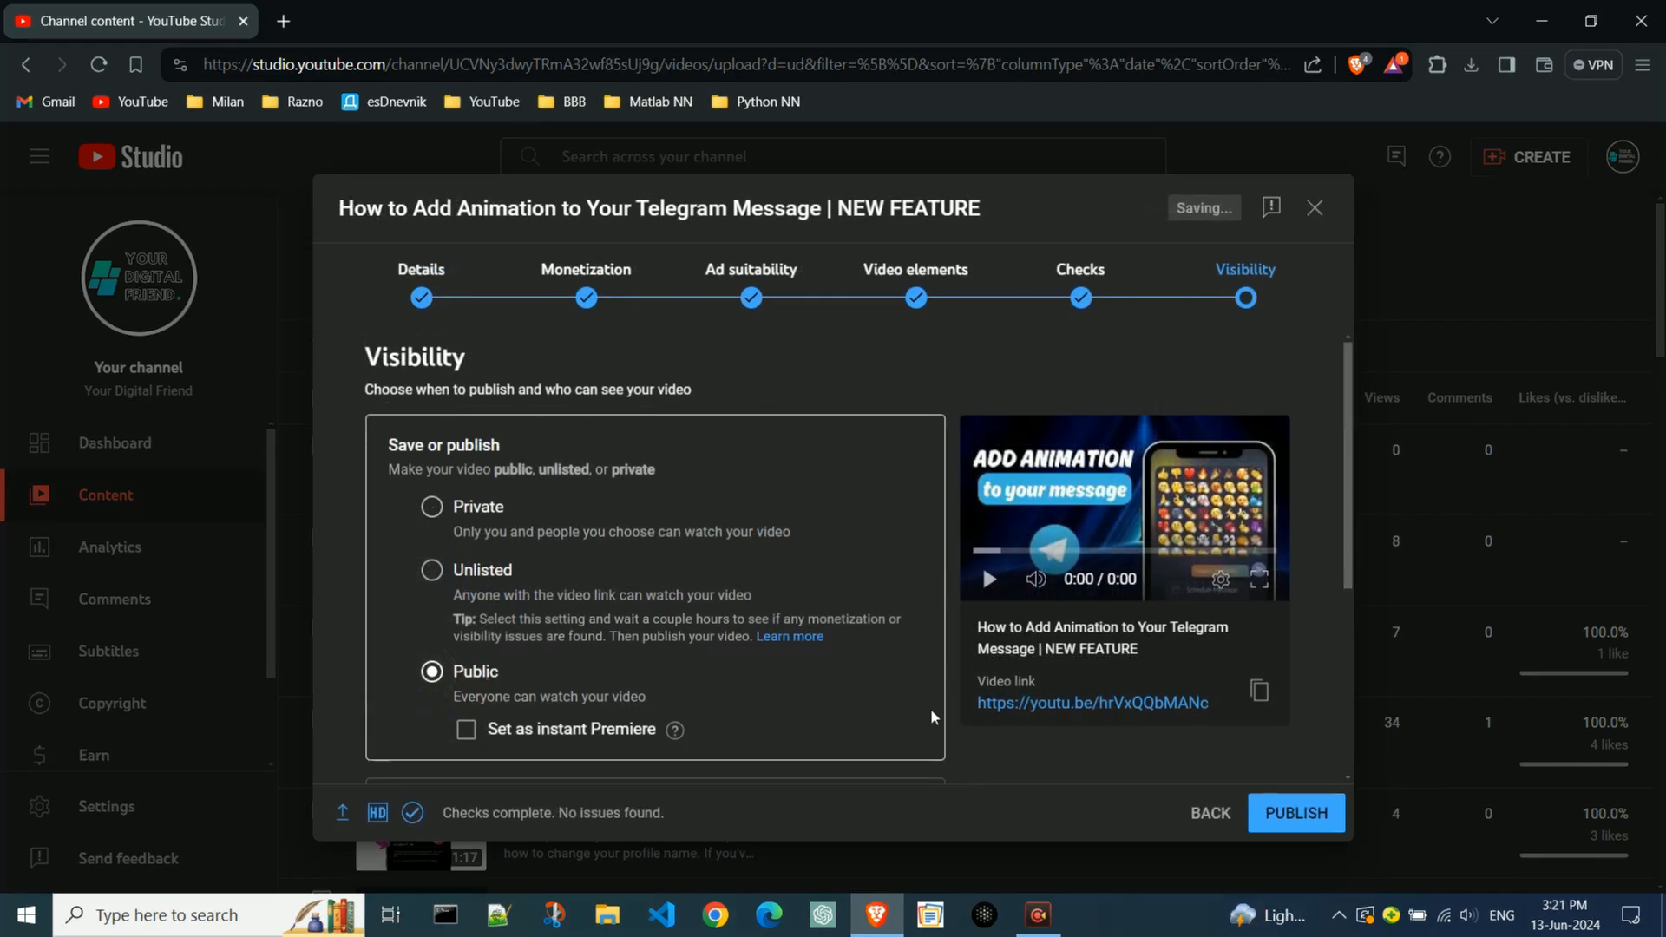
Step: Publish the Telegram animation video publicly and close the upload window
left_click(1294, 813)
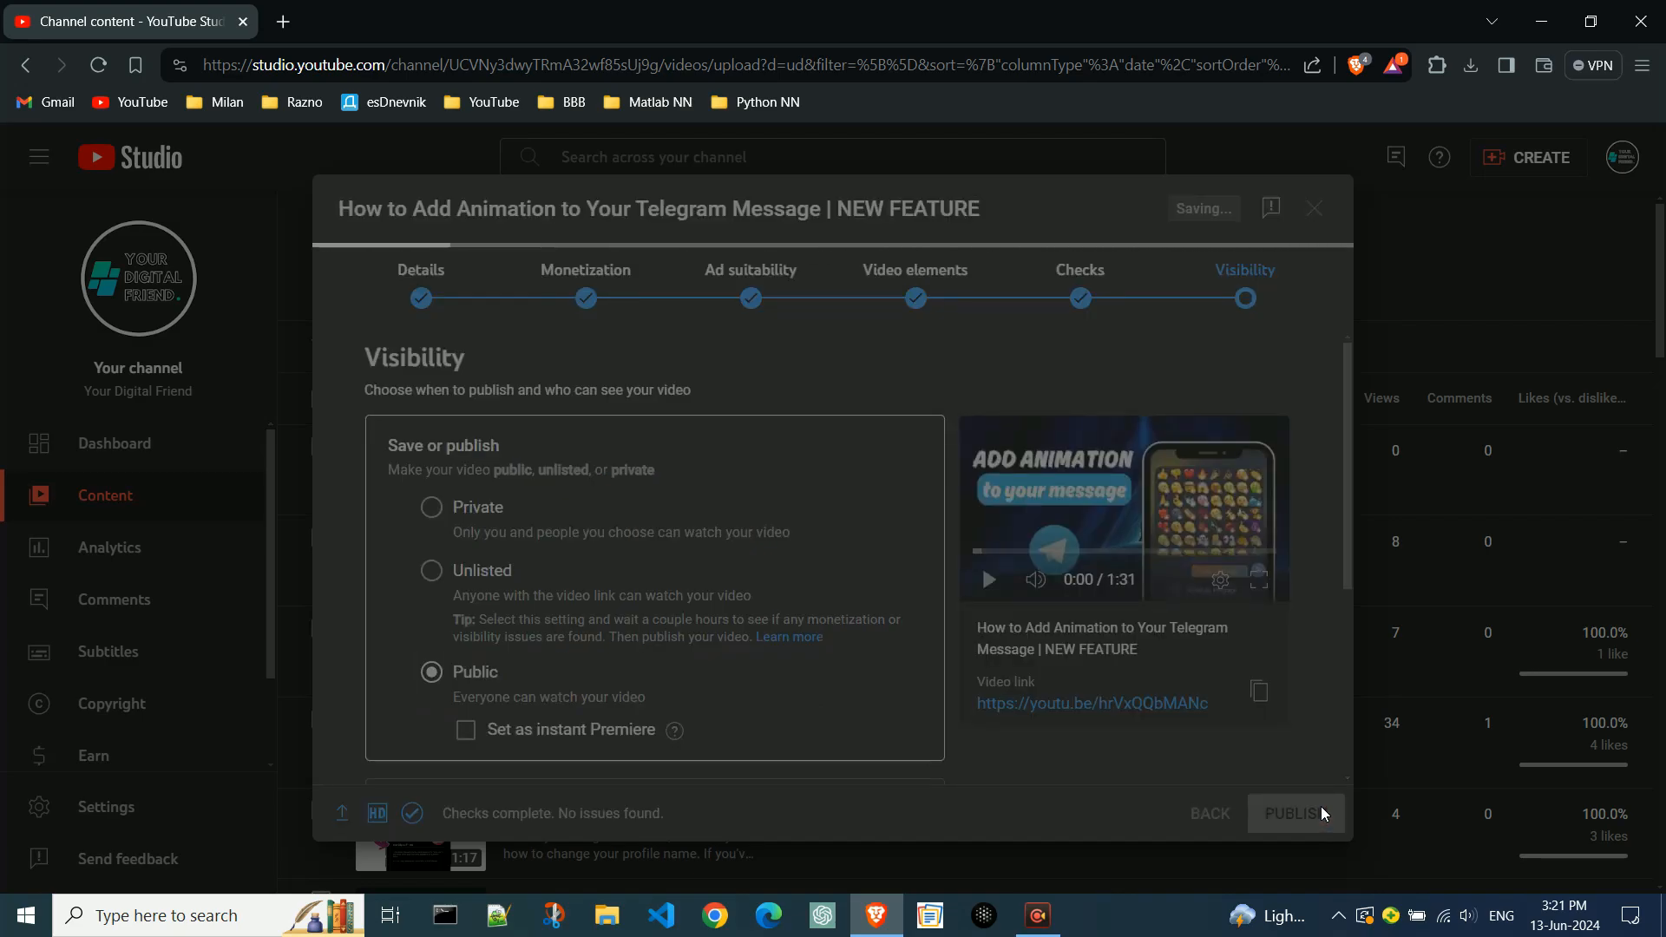
left_click(1289, 813)
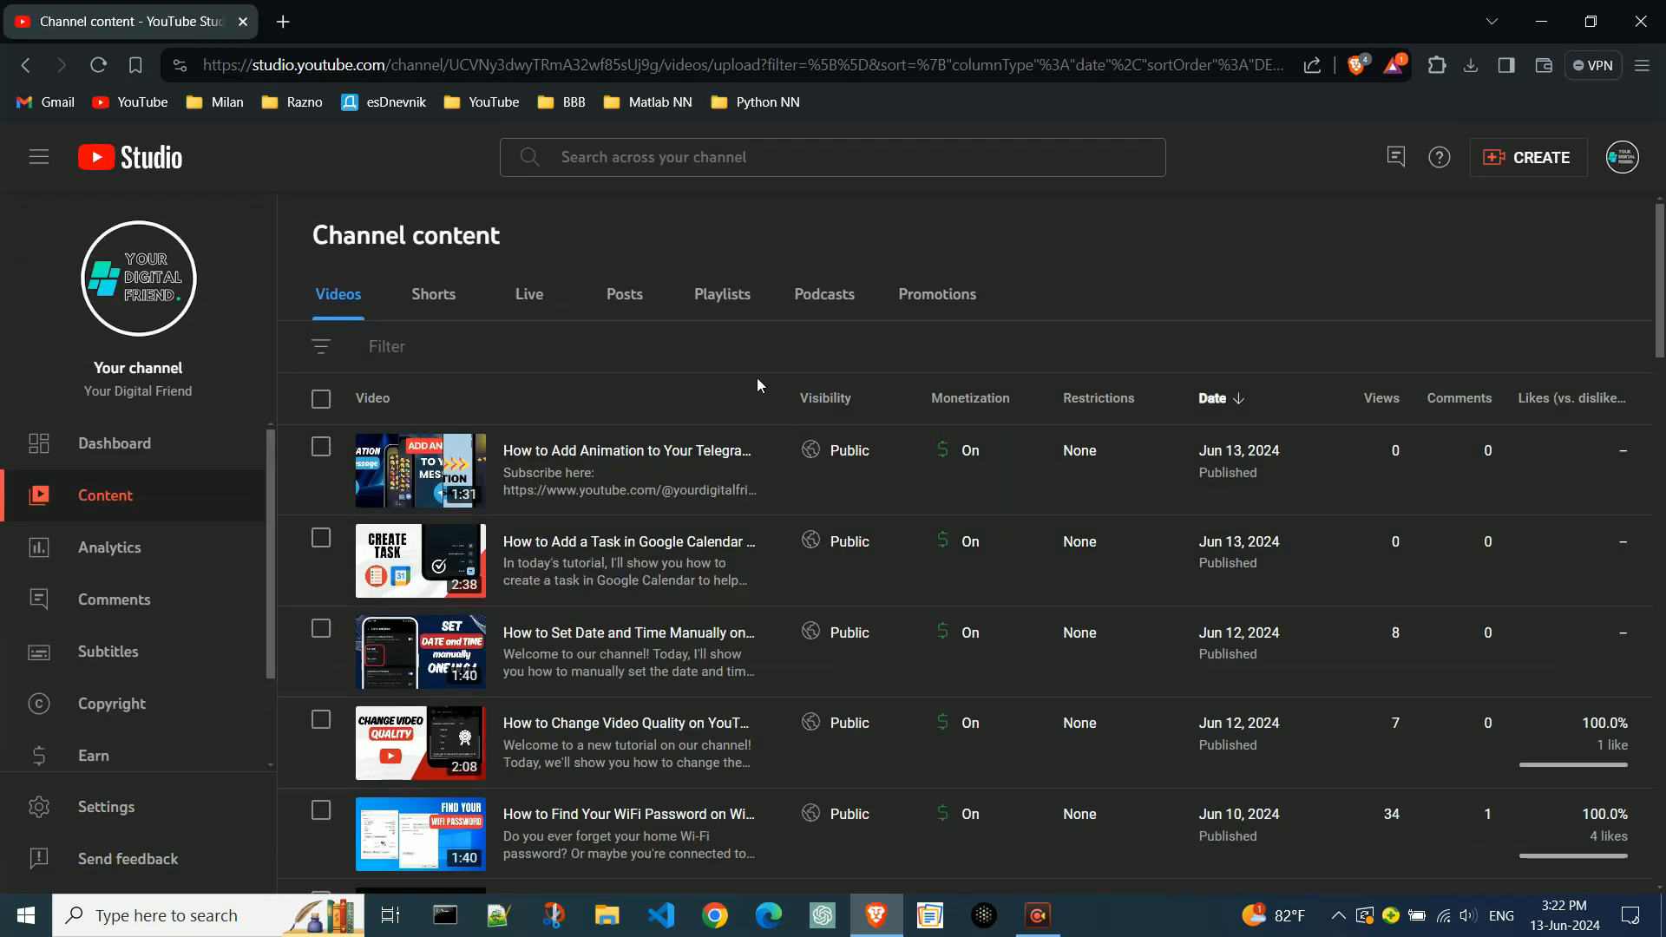
mouse_move(574, 500)
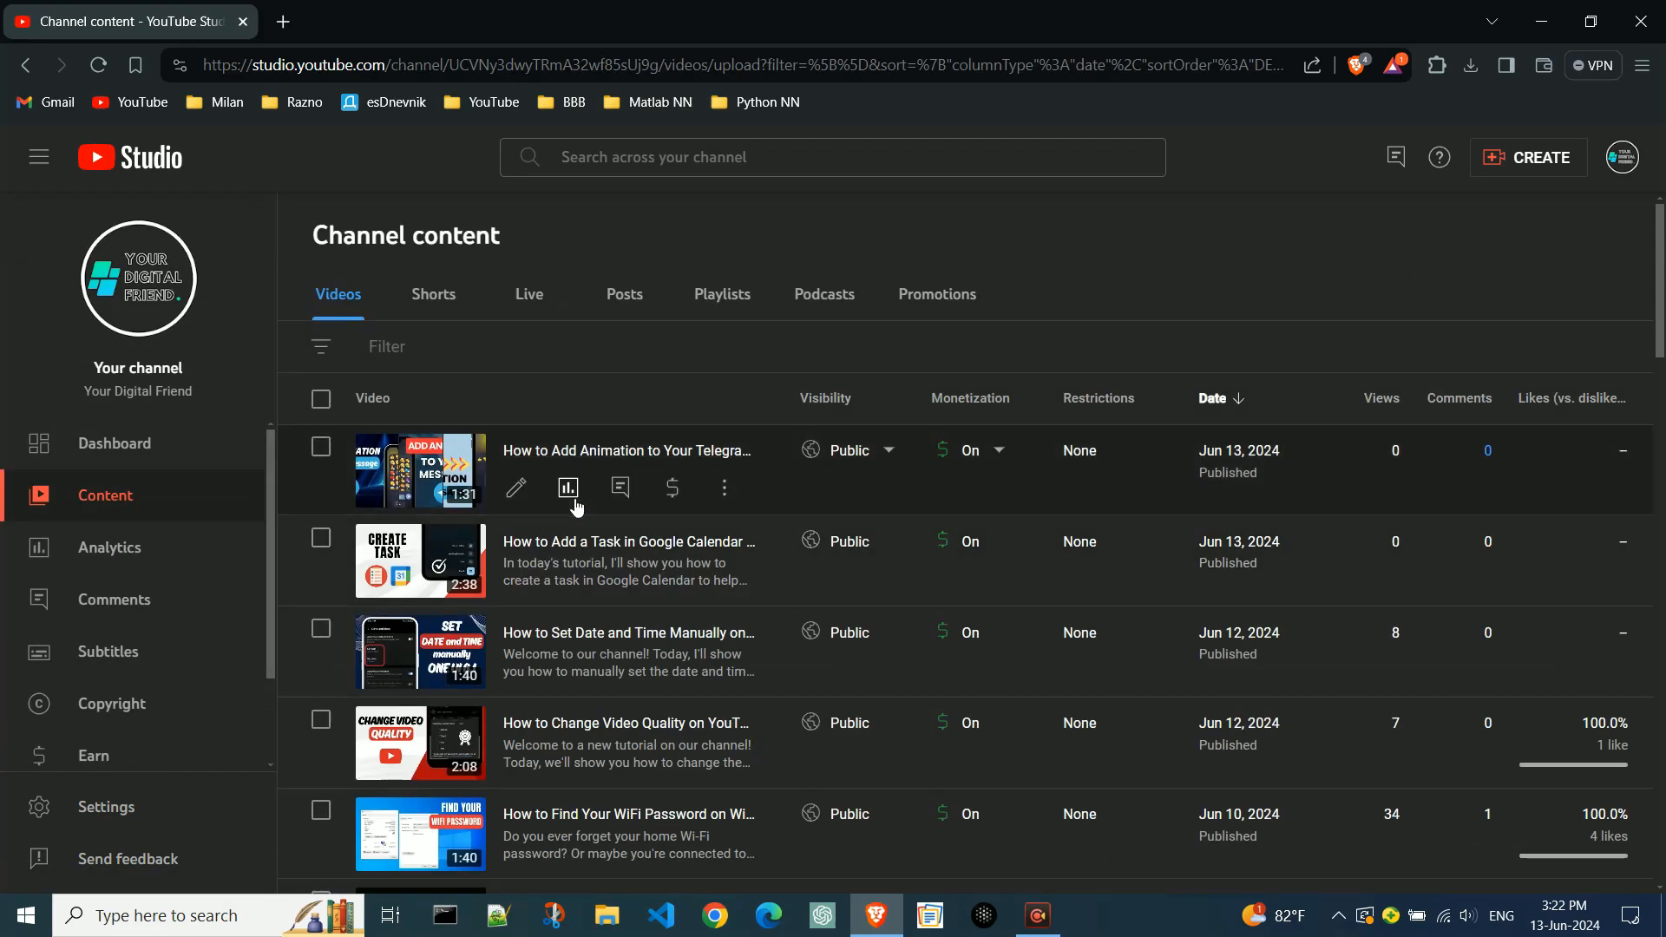
Step: Open the video's Reach analytics and scroll to the three-thumbnail test card
left_click(568, 493)
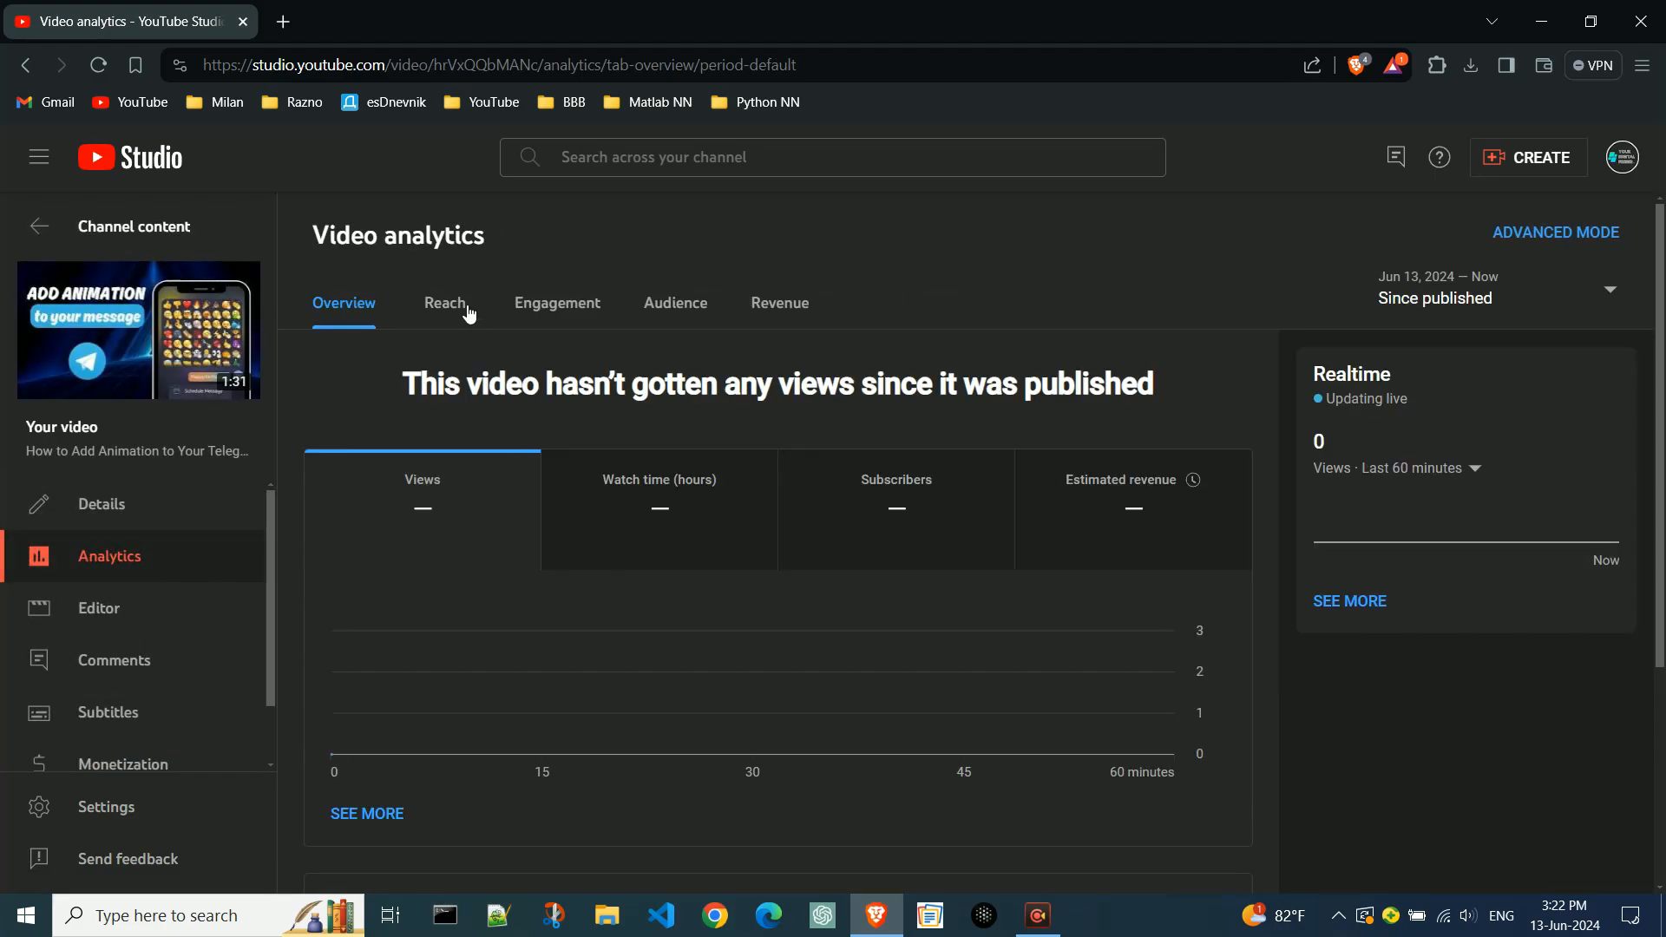
left_click(444, 303)
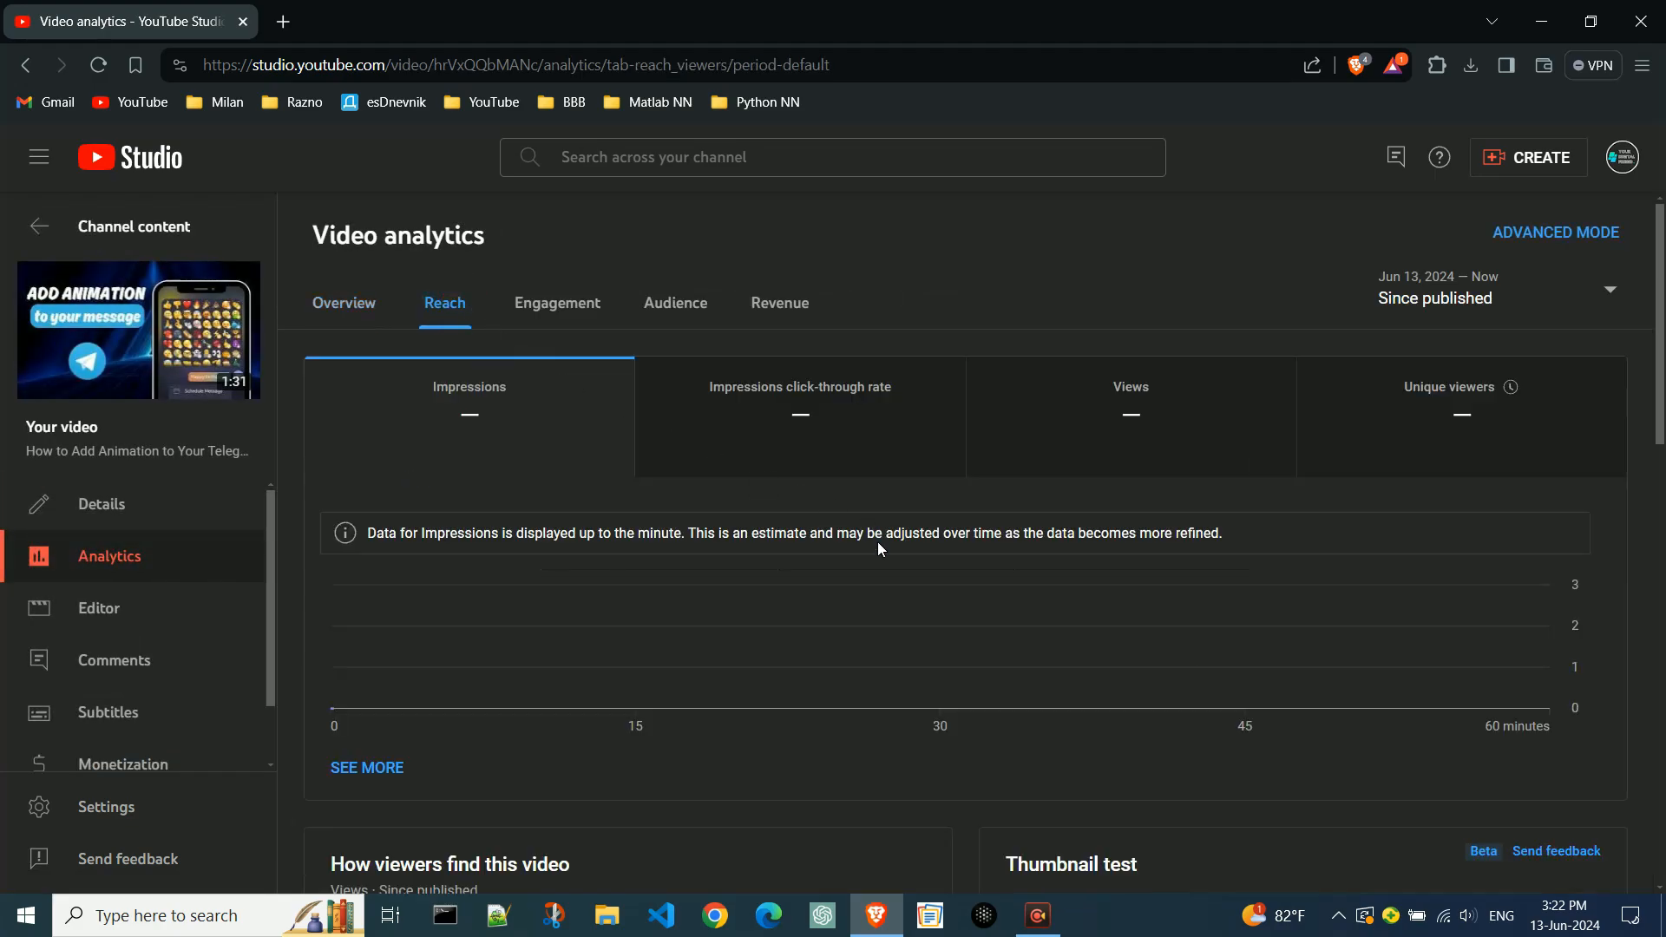
scroll("down", 3)
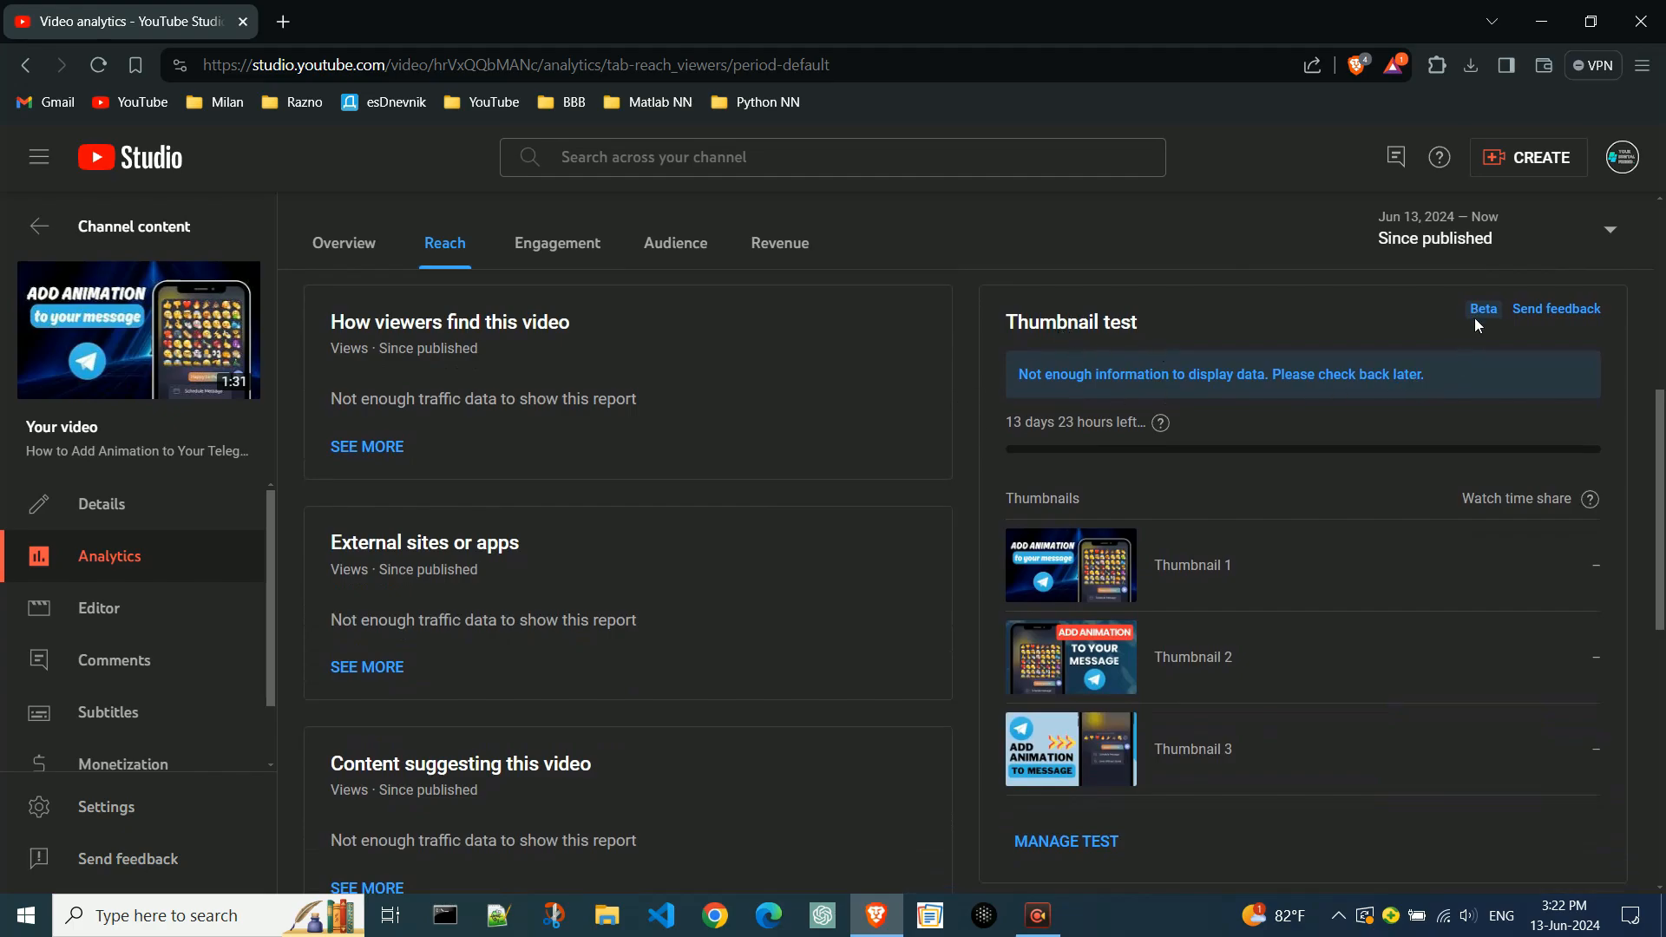
mouse_move(1160, 422)
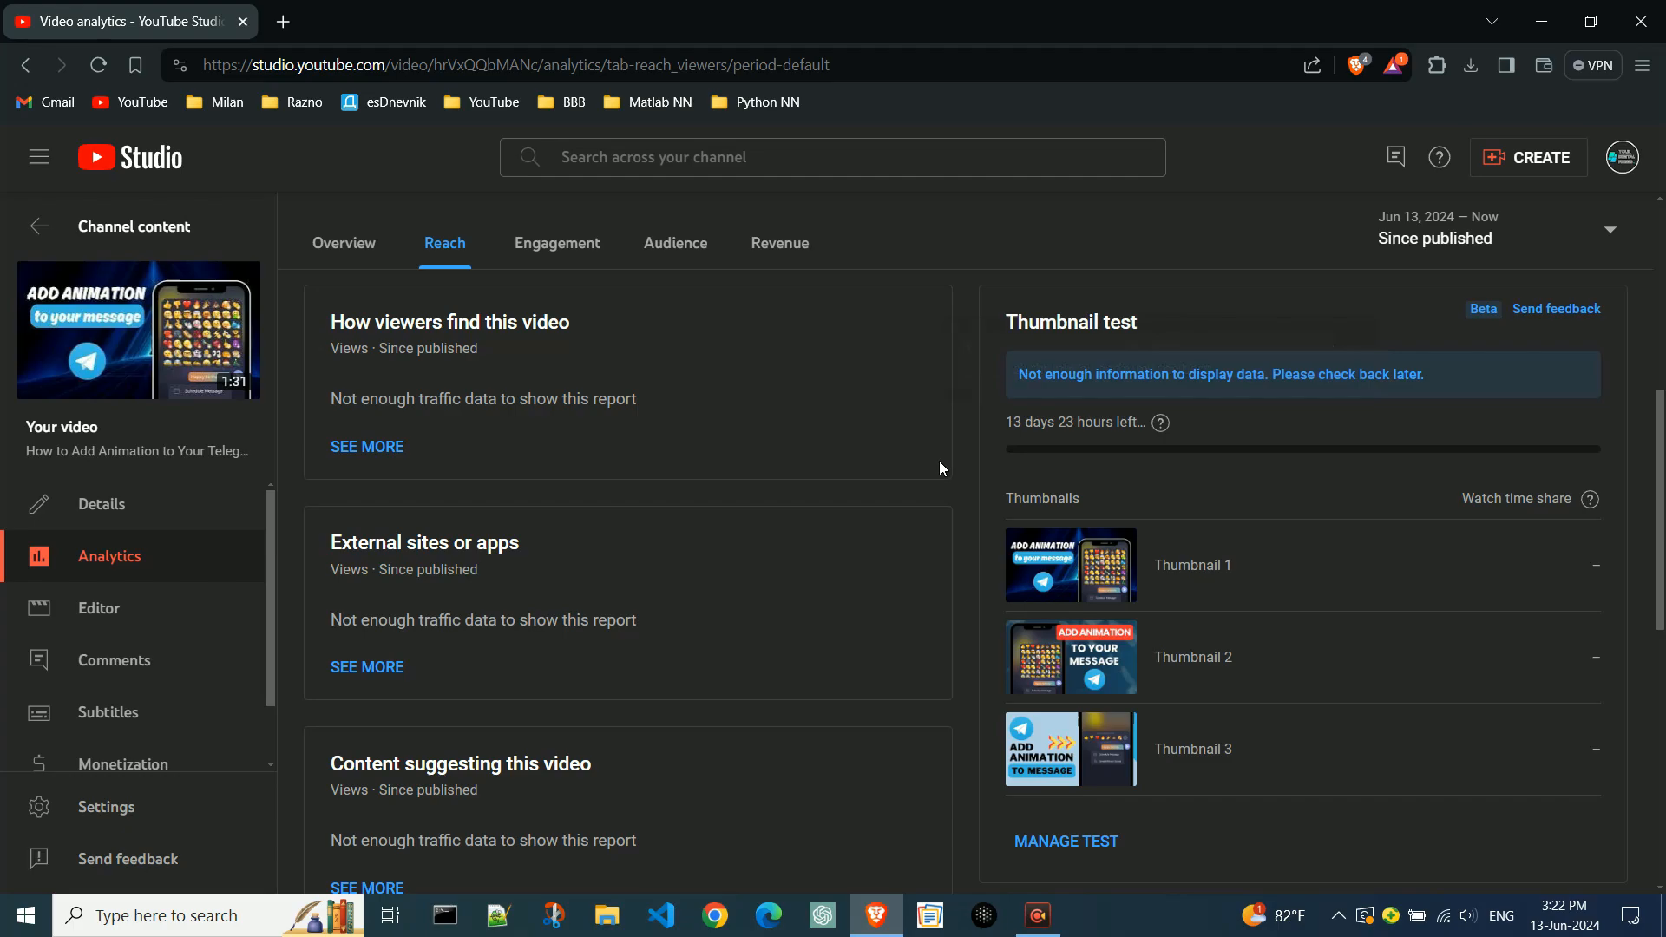
scroll("down", 3)
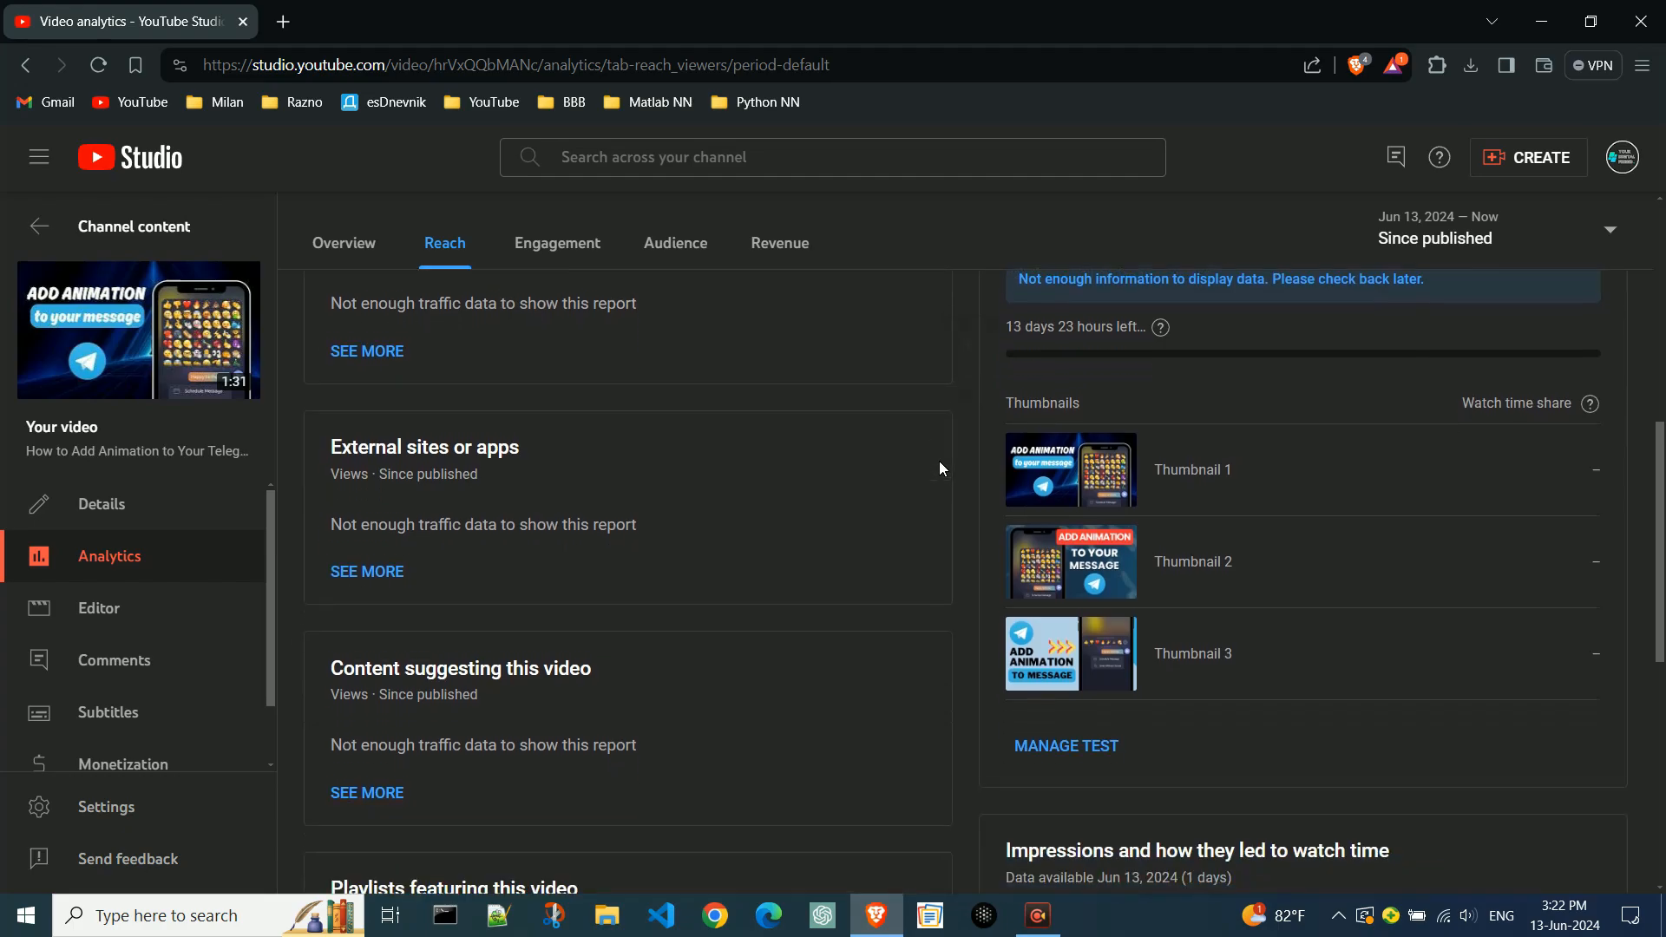
scroll("down", 3)
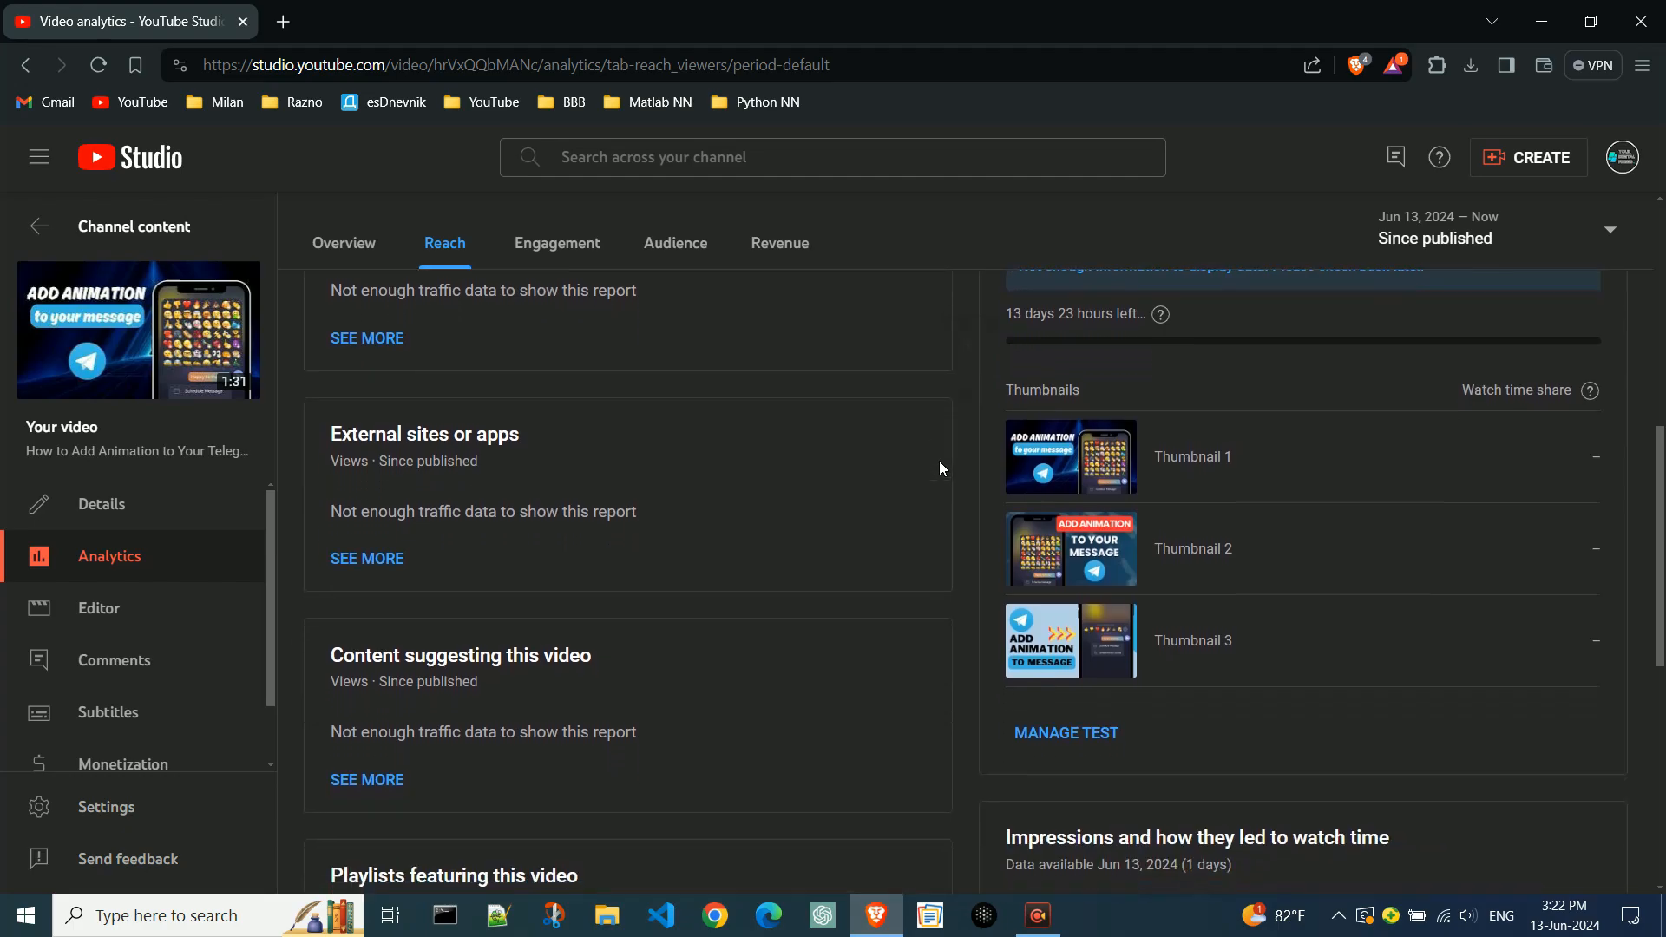